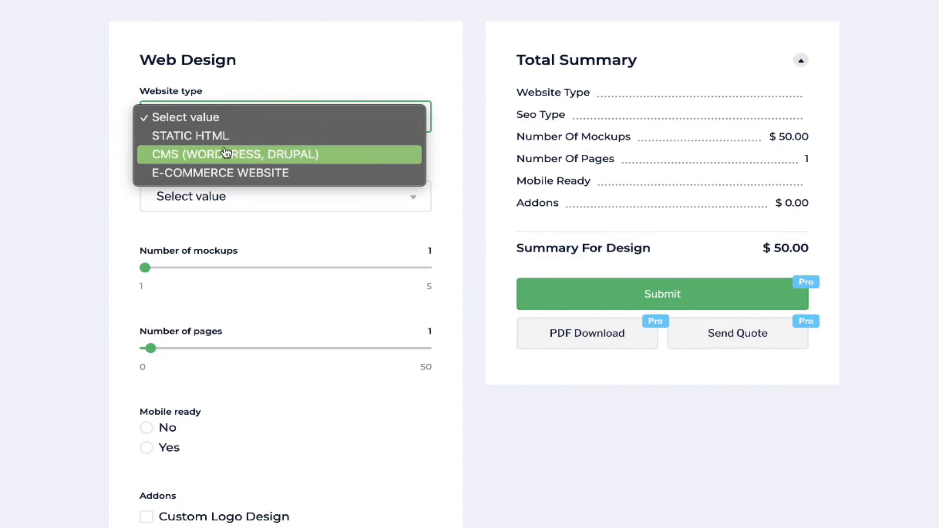
- Quote an e-commerce site with advanced SEO and add-ons, then choose Door to door delivery
left_click(219, 172)
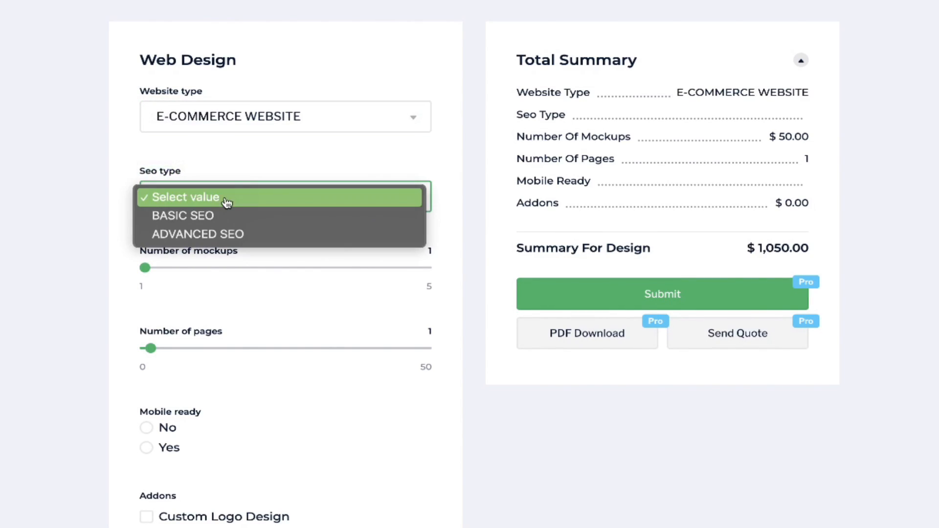
left_click(197, 234)
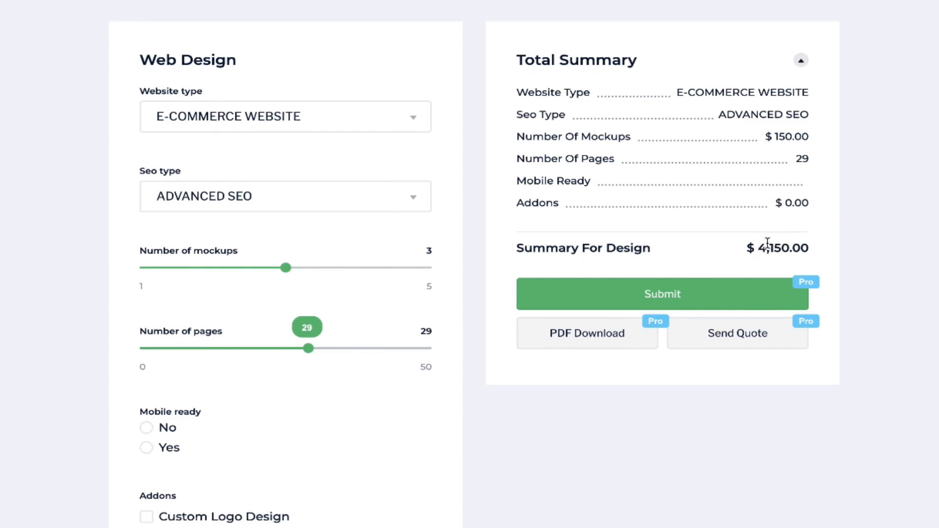
left_click(146, 516)
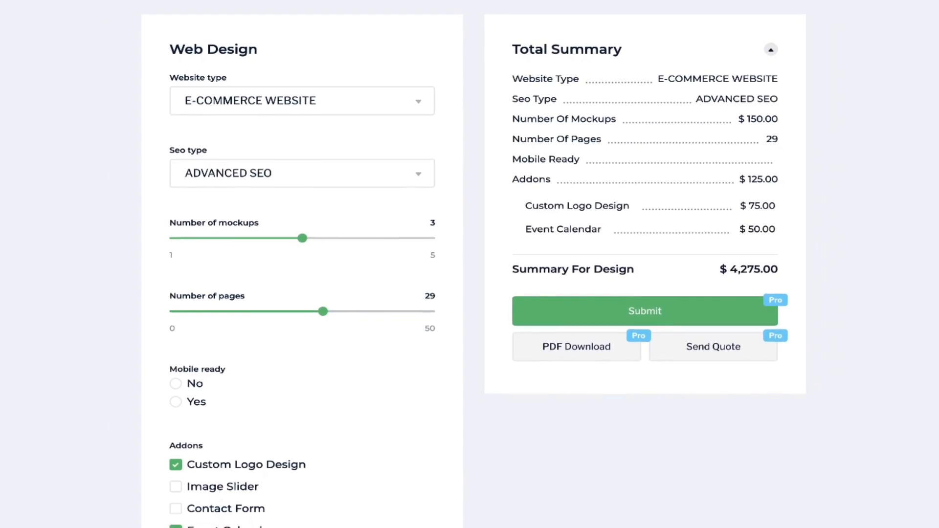
scroll("down", 3)
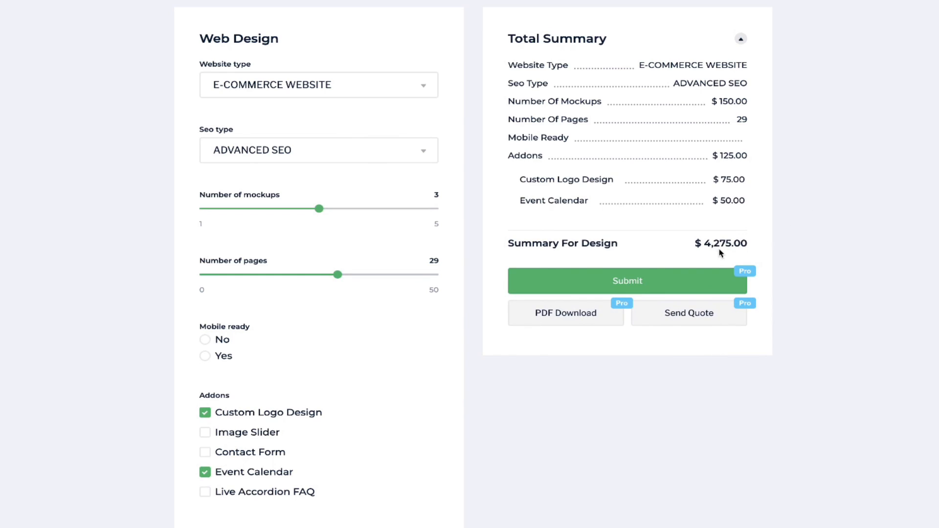
mouse_move(628, 248)
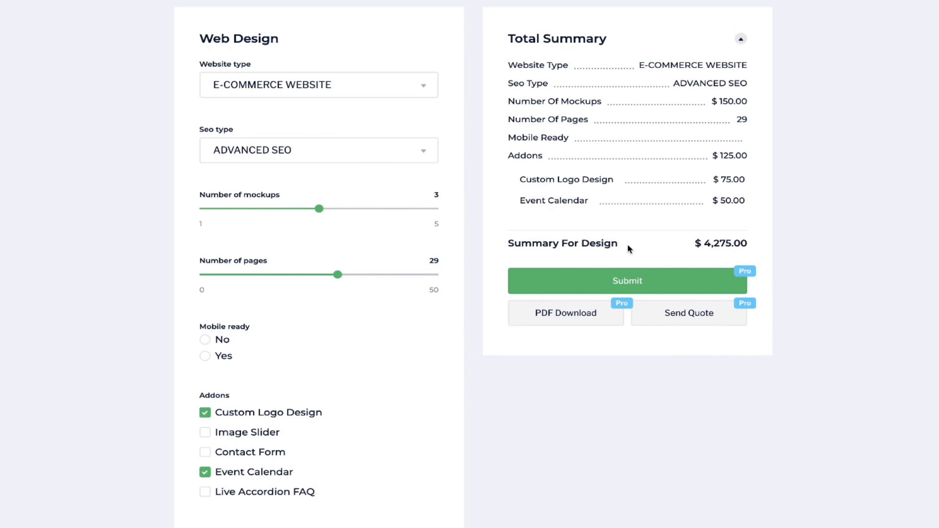
mouse_move(661, 251)
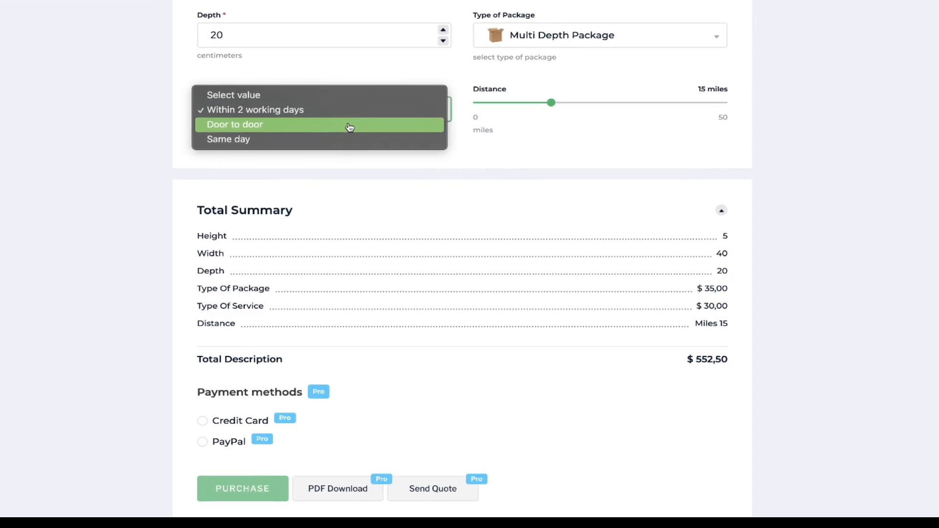
left_click(234, 125)
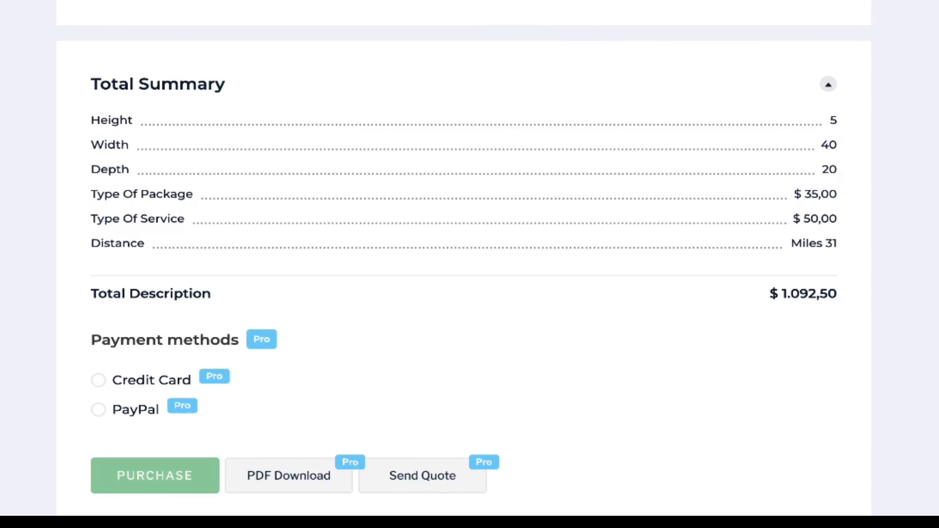
scroll("down", 3)
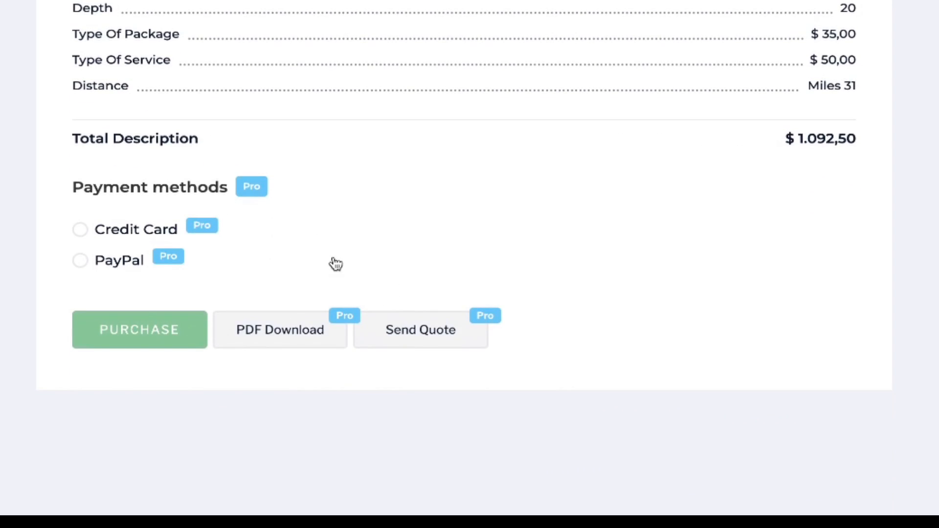
mouse_move(283, 360)
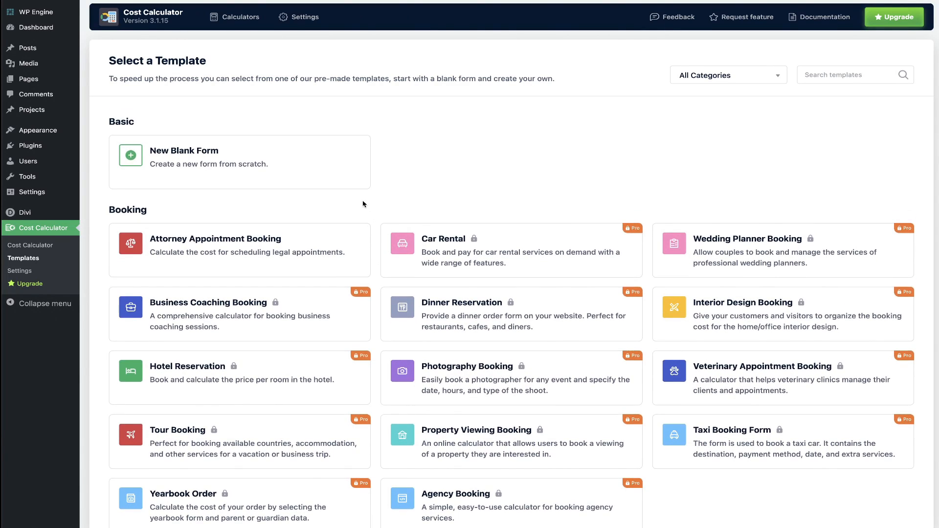
mouse_move(372, 212)
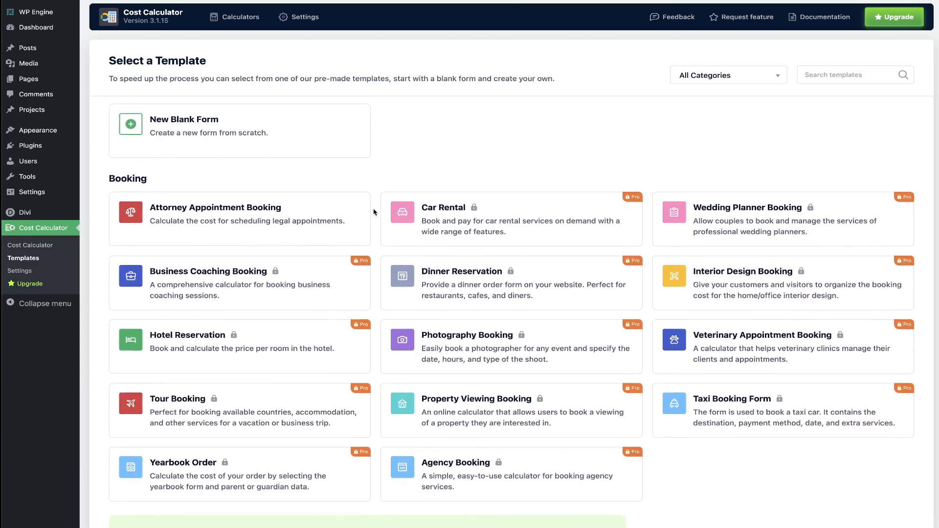
- Scroll down through every template category and back up again
scroll("down", 3)
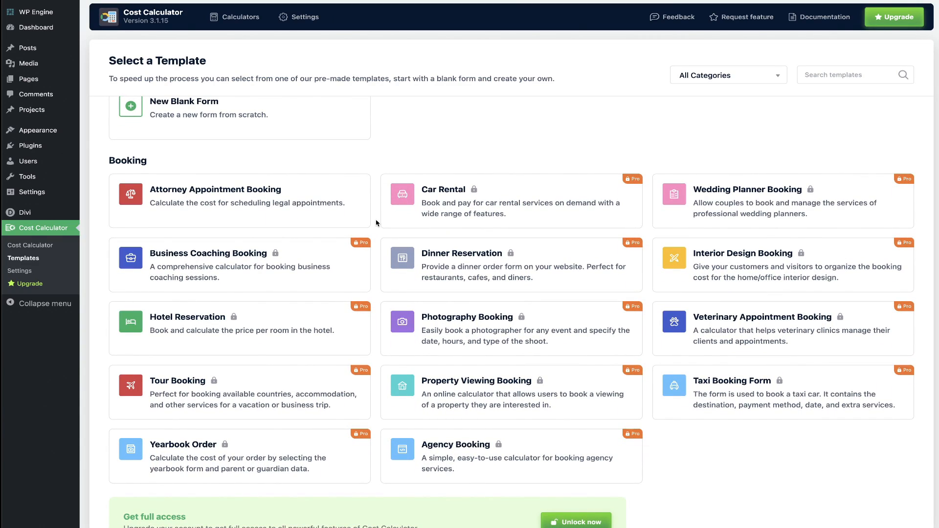
scroll("down", 3)
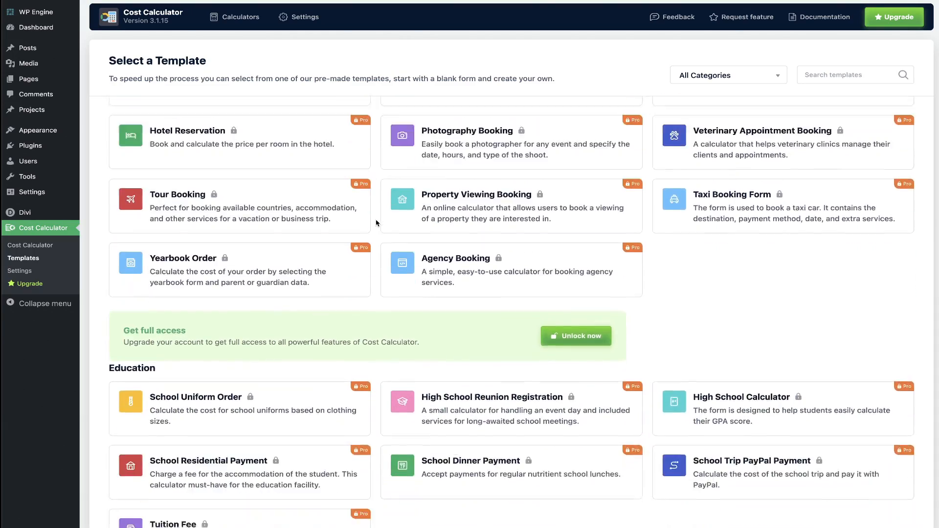
scroll("down", 3)
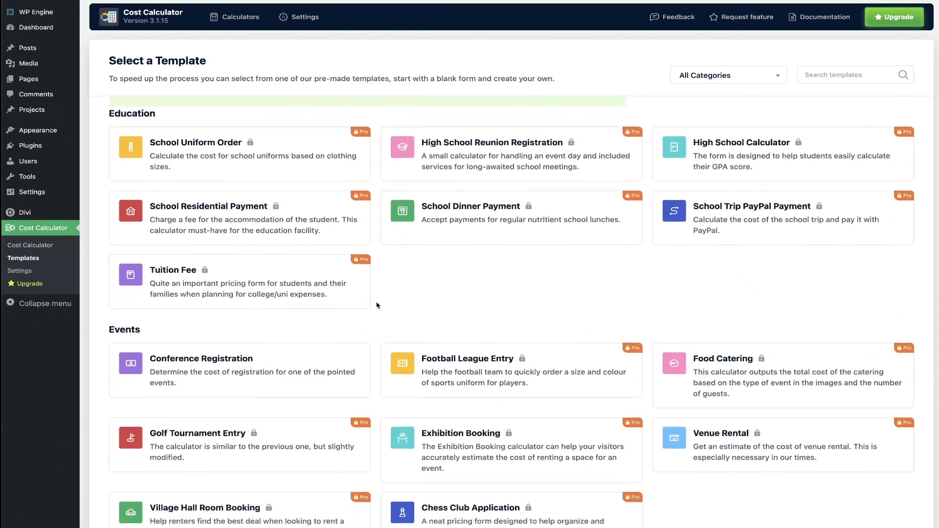
scroll("down", 3)
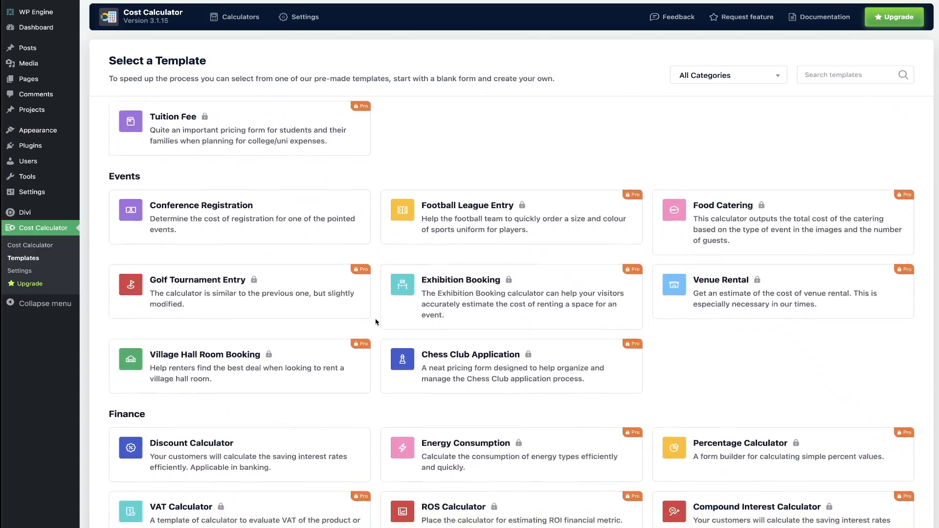
scroll("down", 3)
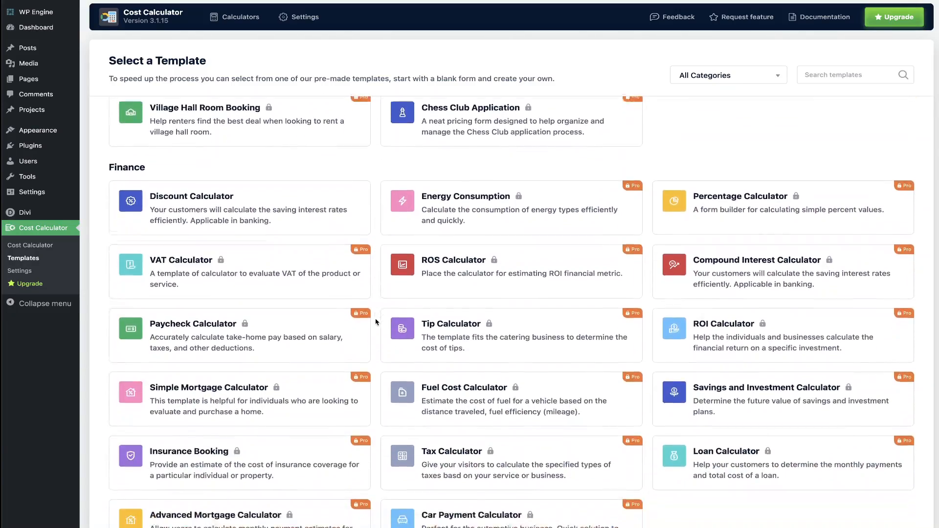
scroll("down", 3)
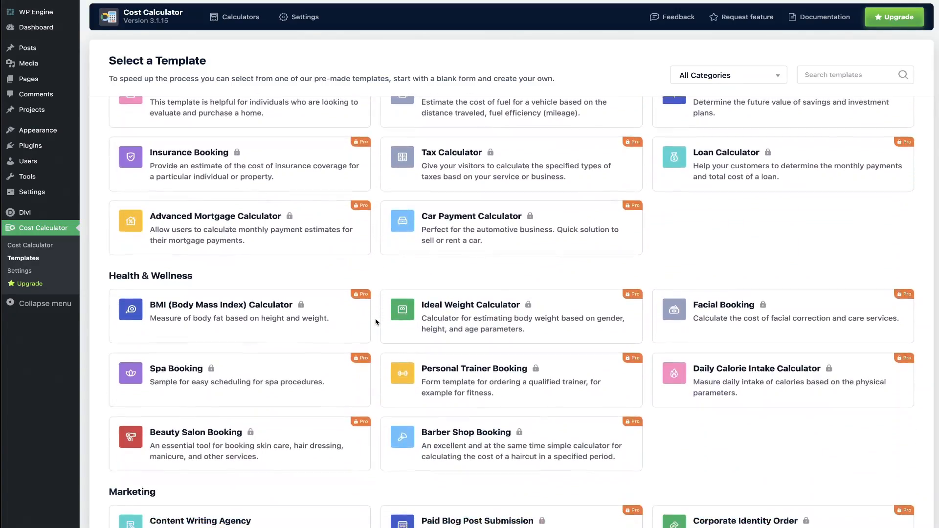
scroll("down", 3)
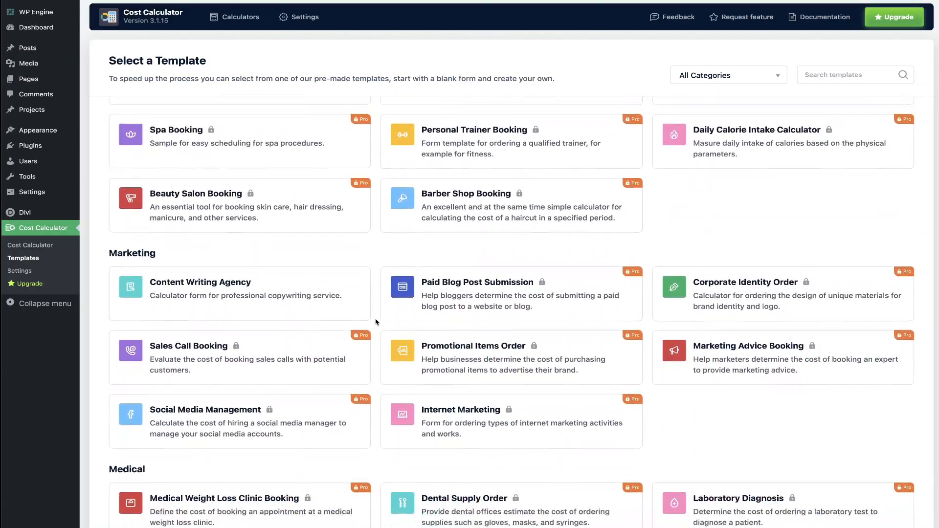
scroll("down", 3)
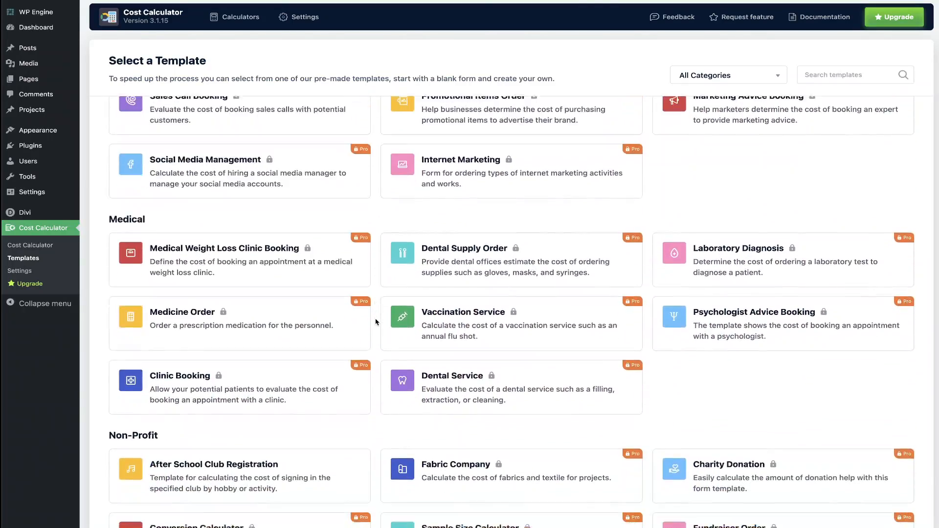
scroll("down", 3)
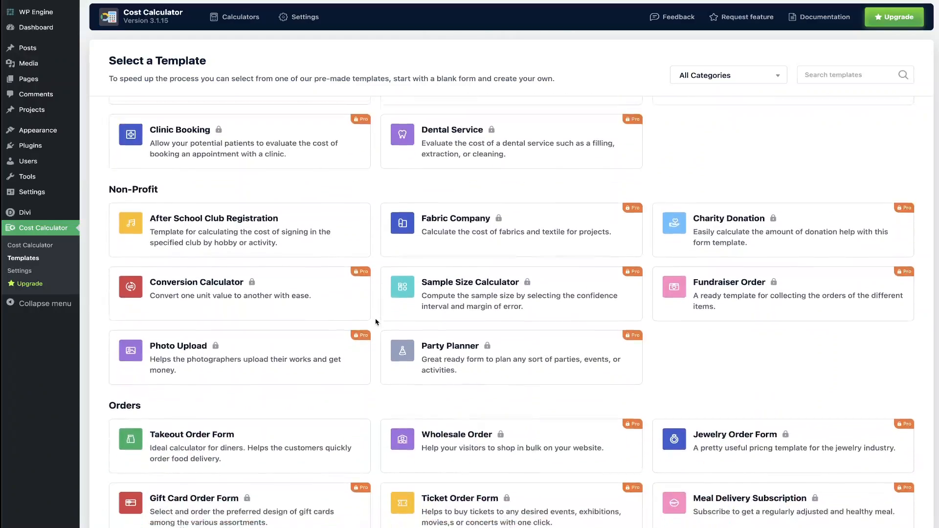
scroll("down", 3)
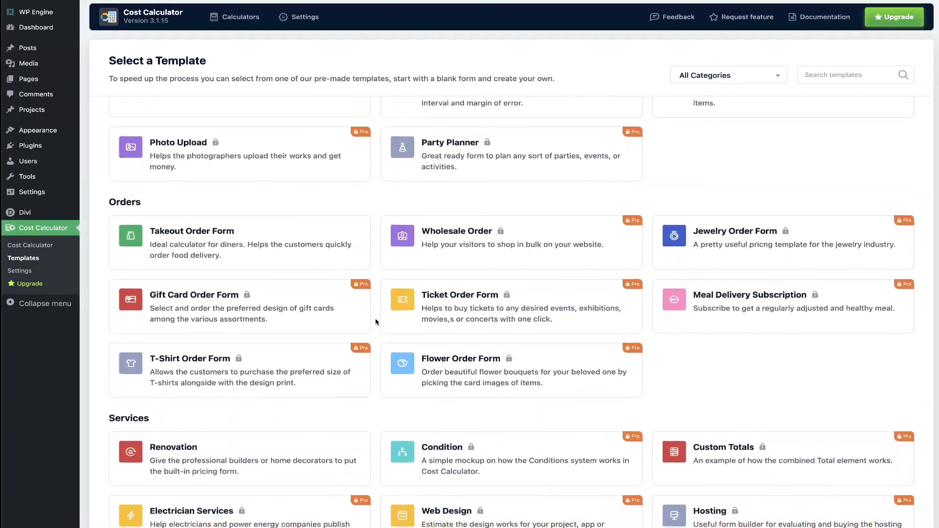
scroll("down", 3)
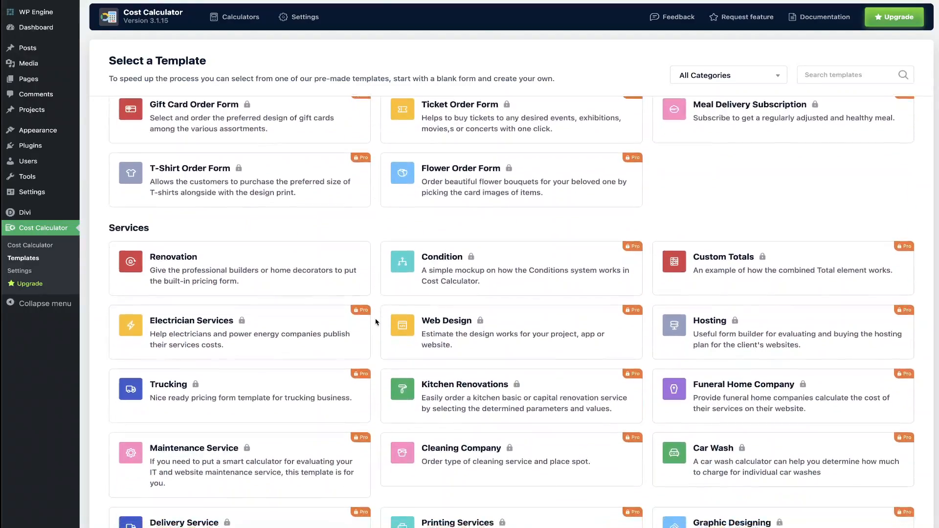
scroll("down", 3)
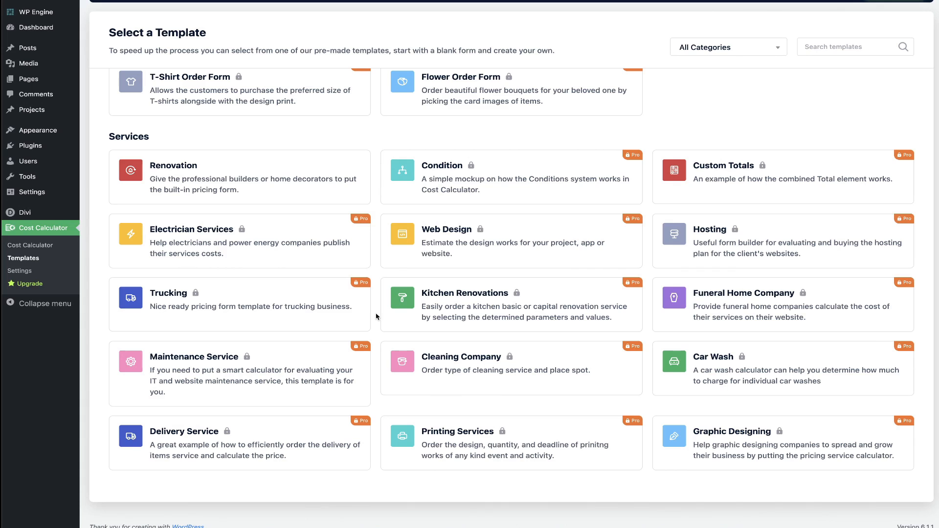
scroll("up", 3)
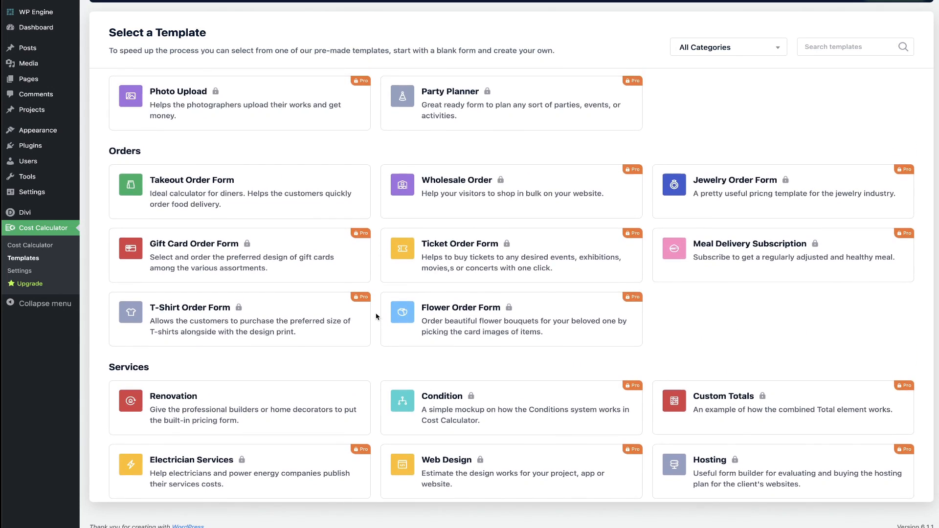
scroll("up", 3)
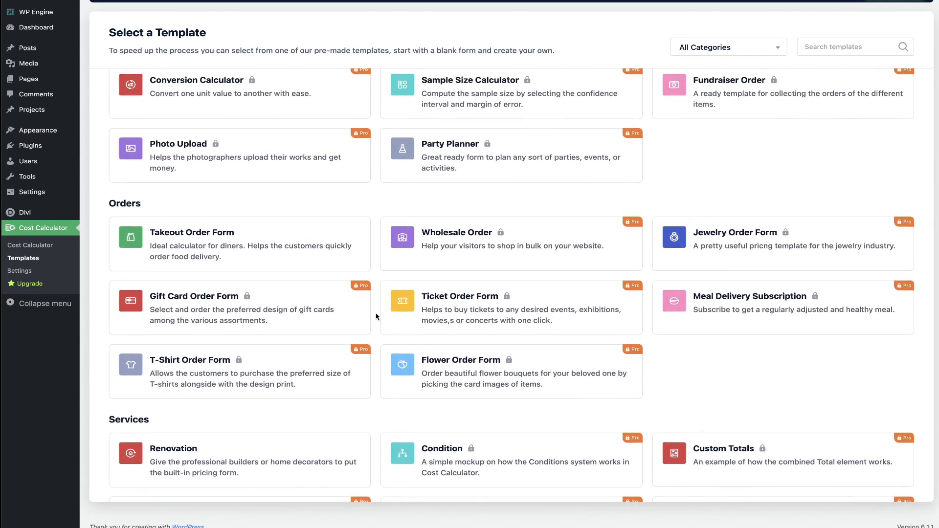
scroll("up", 3)
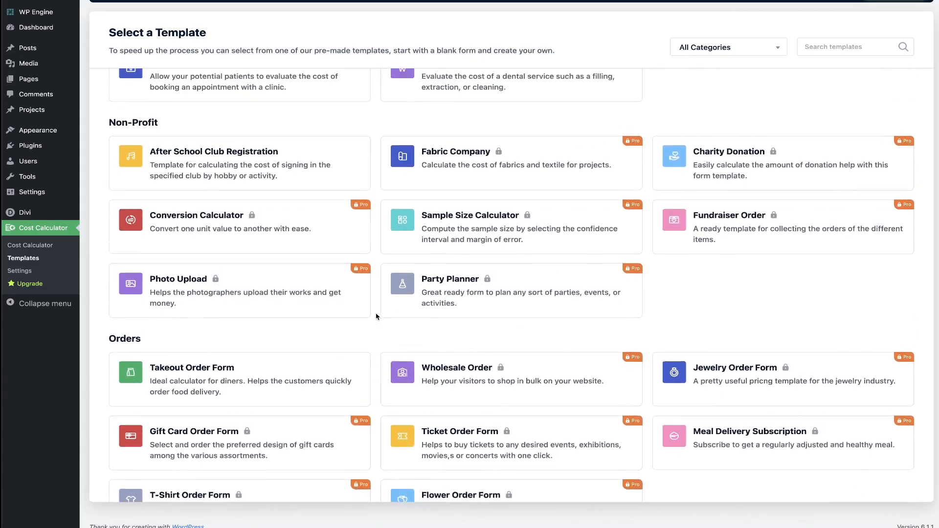
scroll("up", 3)
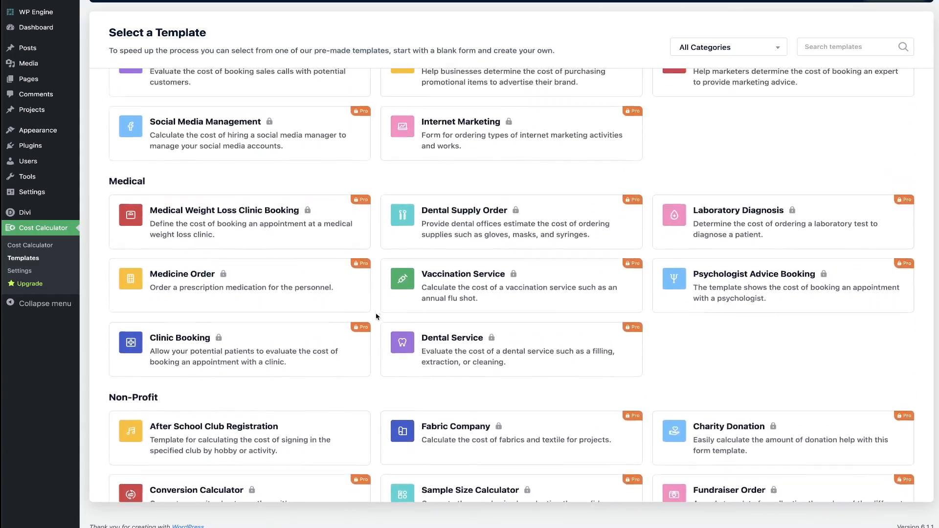
scroll("up", 3)
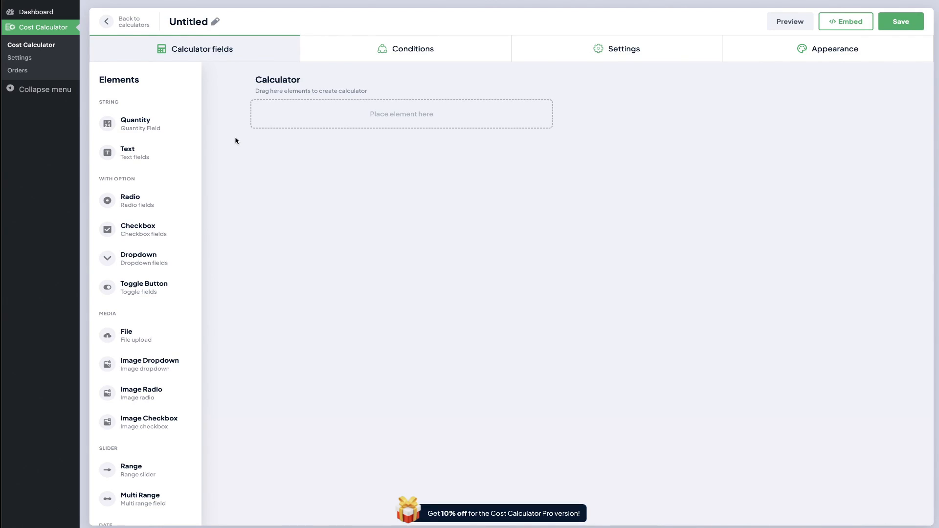
mouse_move(144, 153)
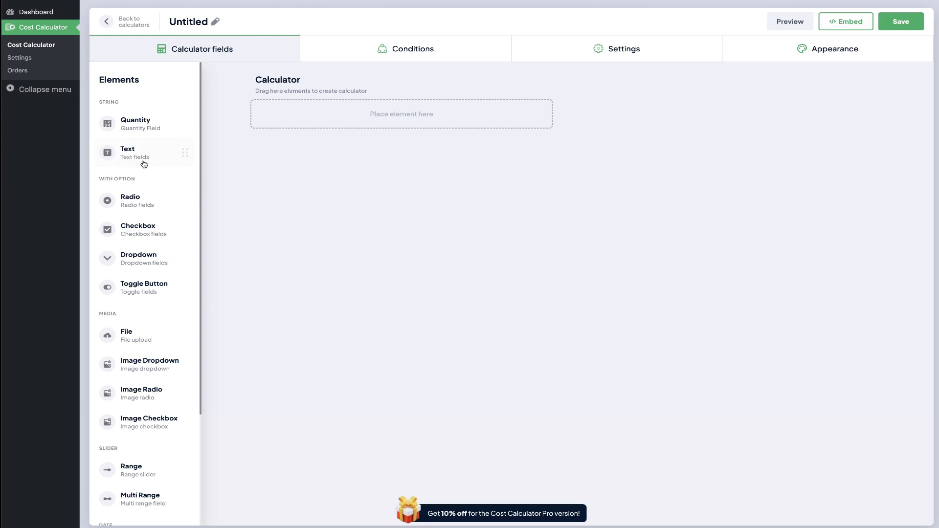
mouse_move(142, 171)
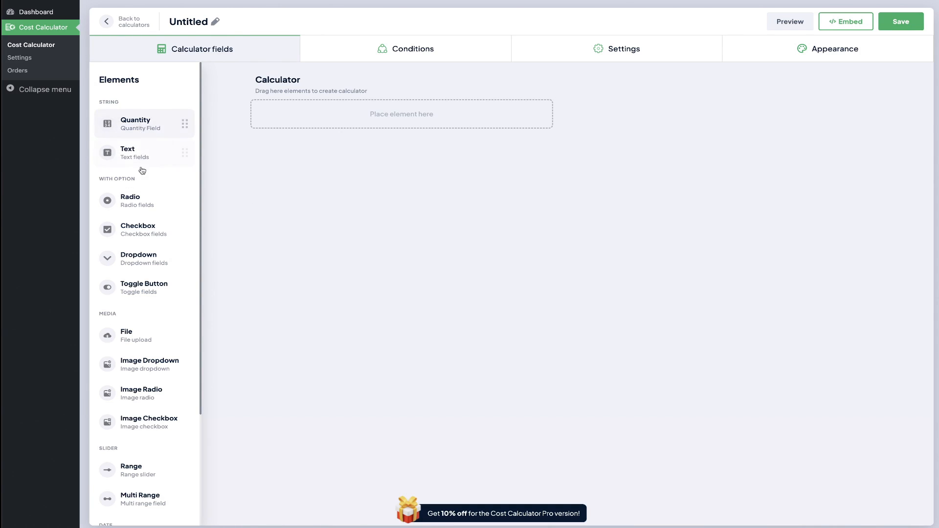
- Rename the 'Untitled' calculator to 'Tuition Calculator'
scroll("down", 3)
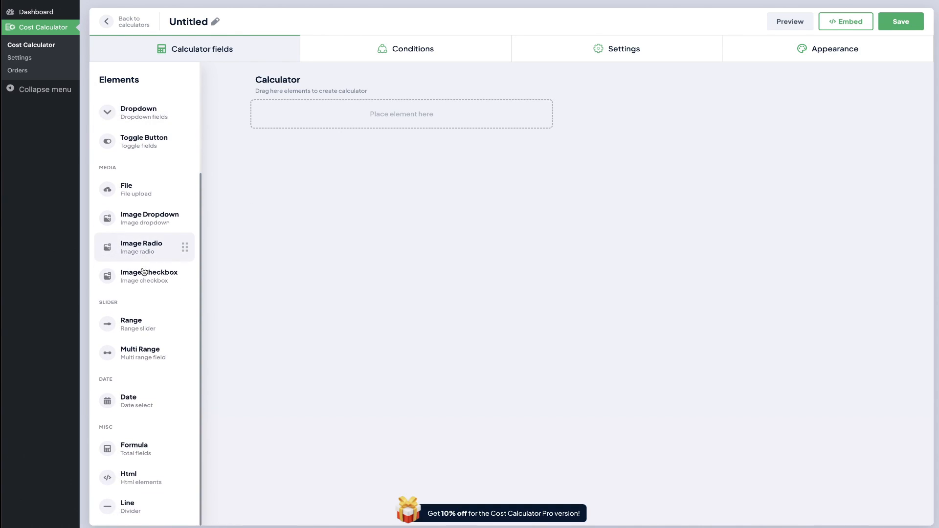
scroll("up", 3)
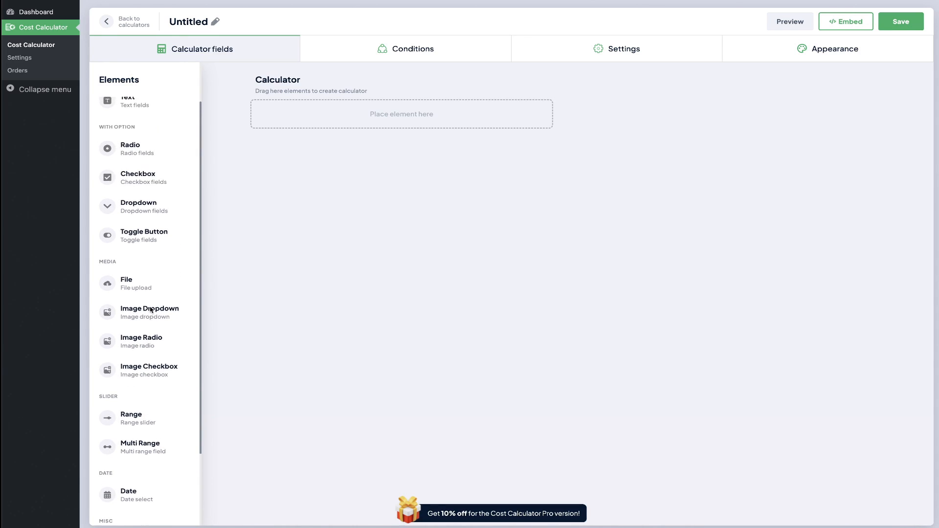
scroll("up", 3)
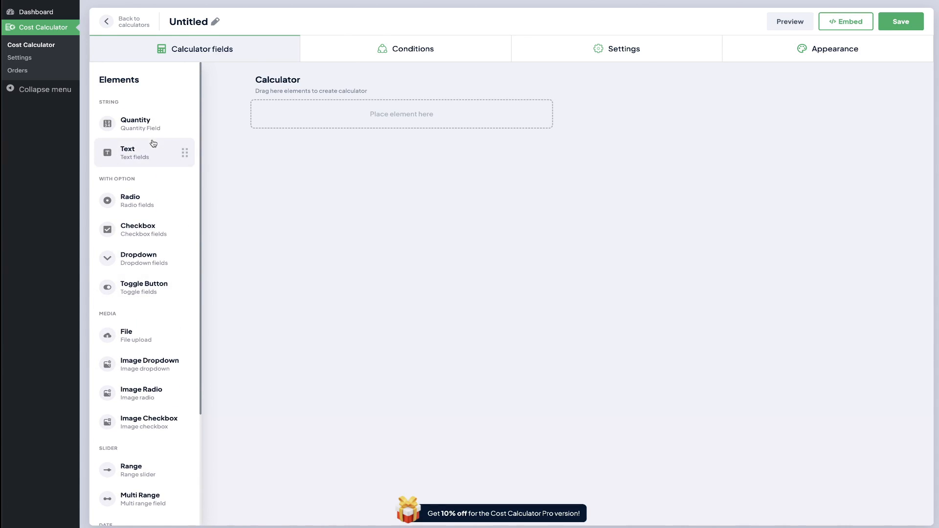
left_click(214, 21)
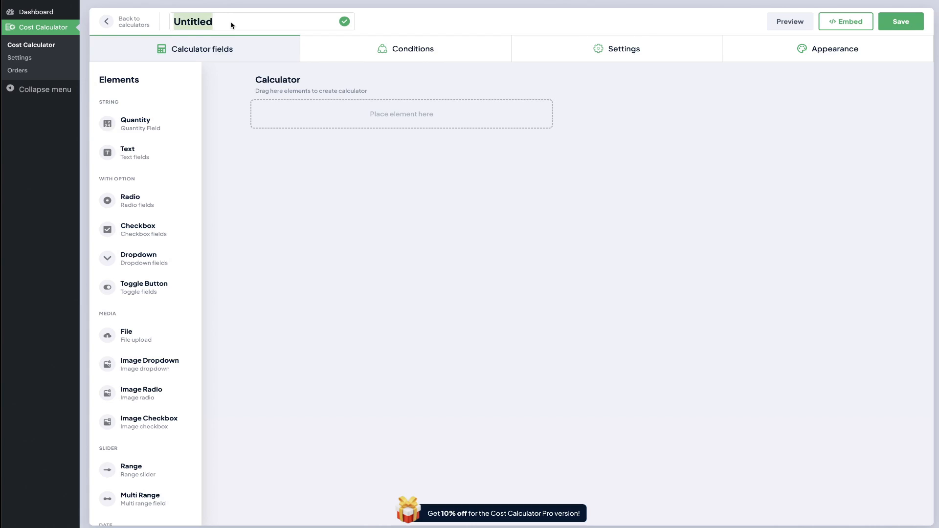
type("Tuition Calculator")
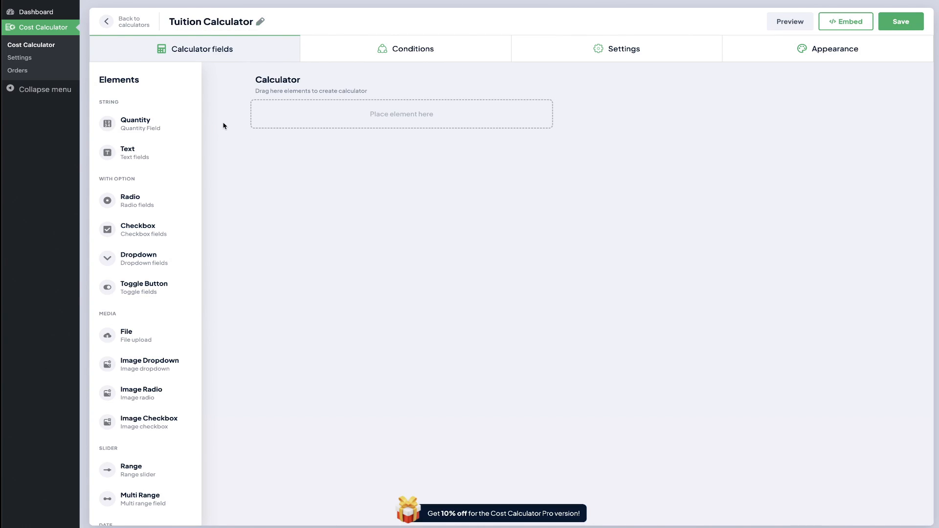
mouse_move(206, 136)
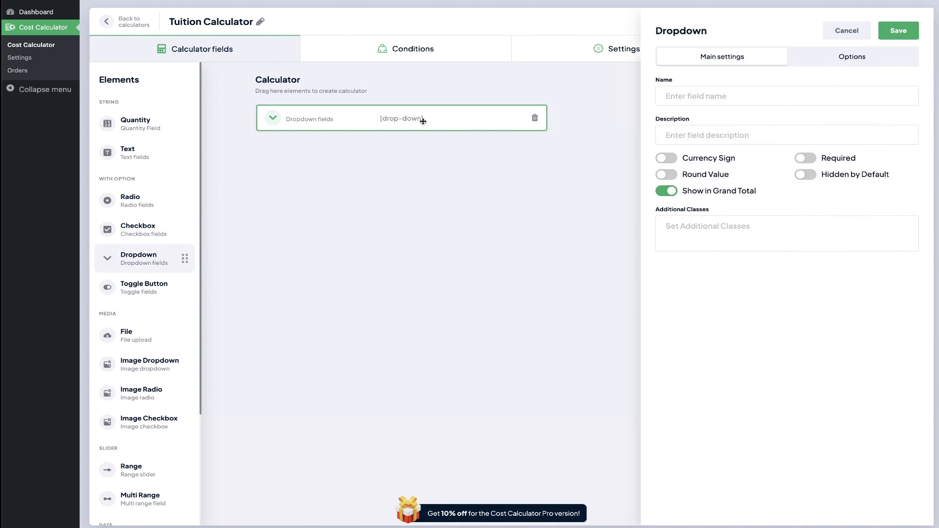
mouse_move(647, 114)
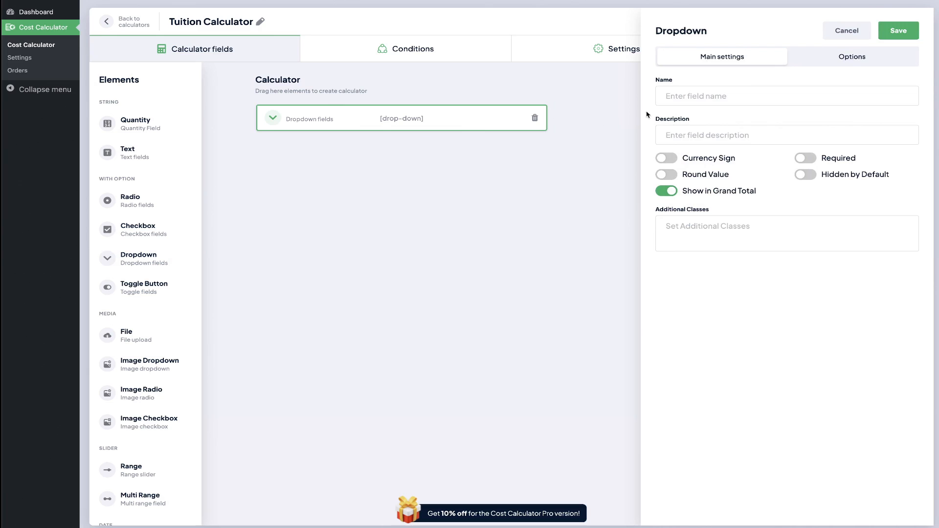
- Save a 'Select Your Course' dropdown: SEO Workshop 450, Freelancer Basics 1200, WordPress Themes 101 850
type("Select Your Cou")
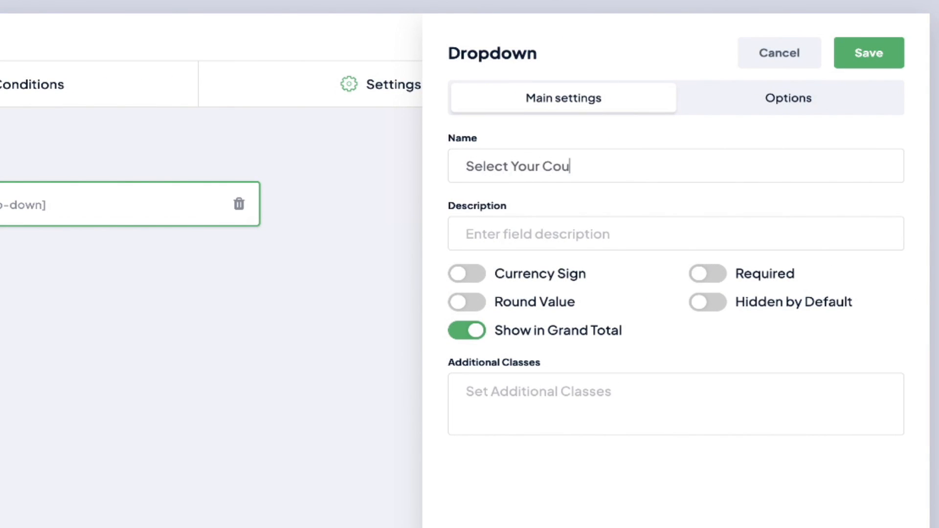
left_click(790, 98)
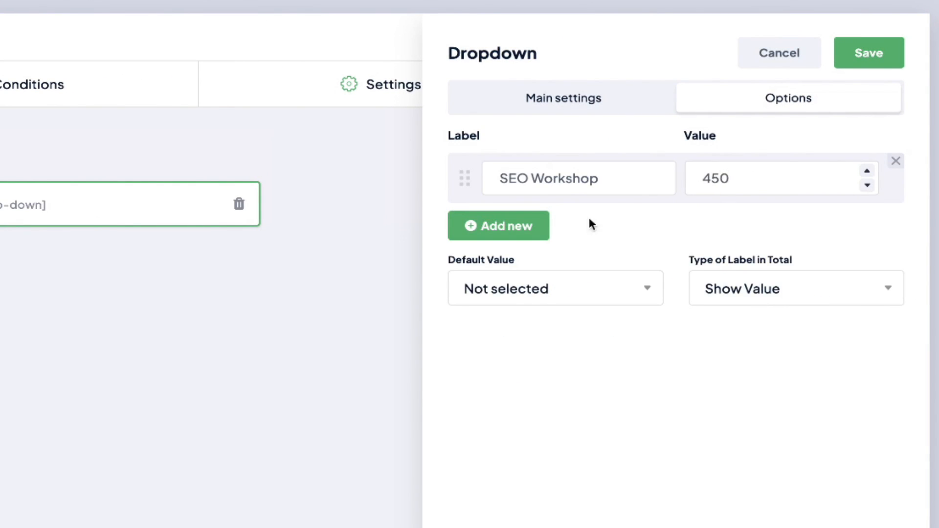
left_click(498, 226)
type("850")
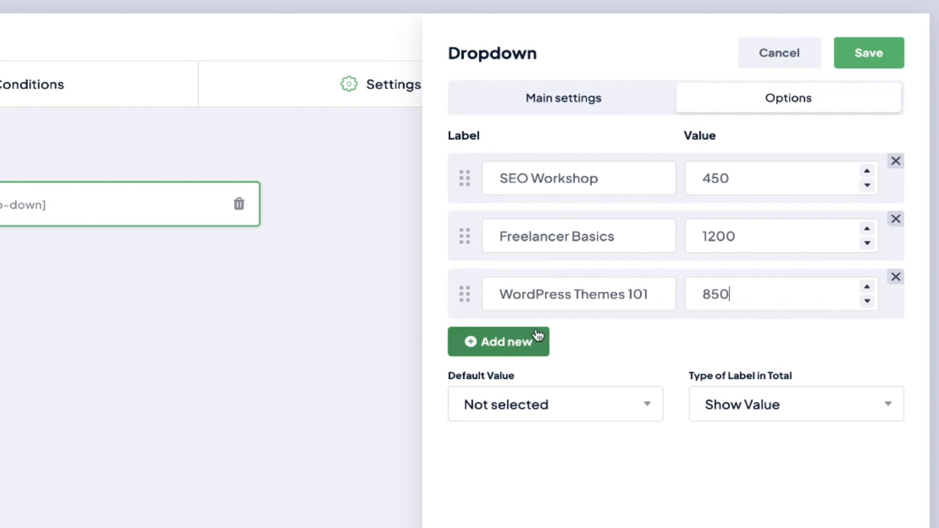
left_click(867, 53)
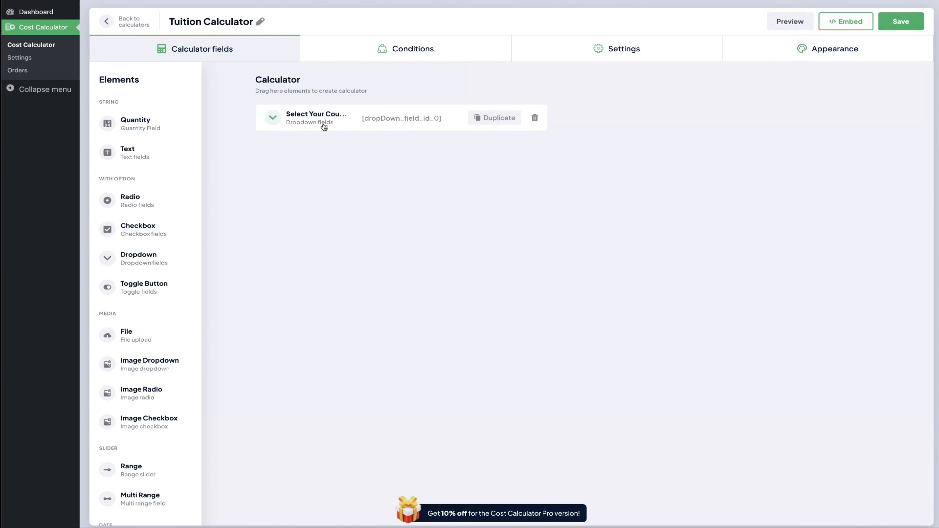
mouse_move(376, 124)
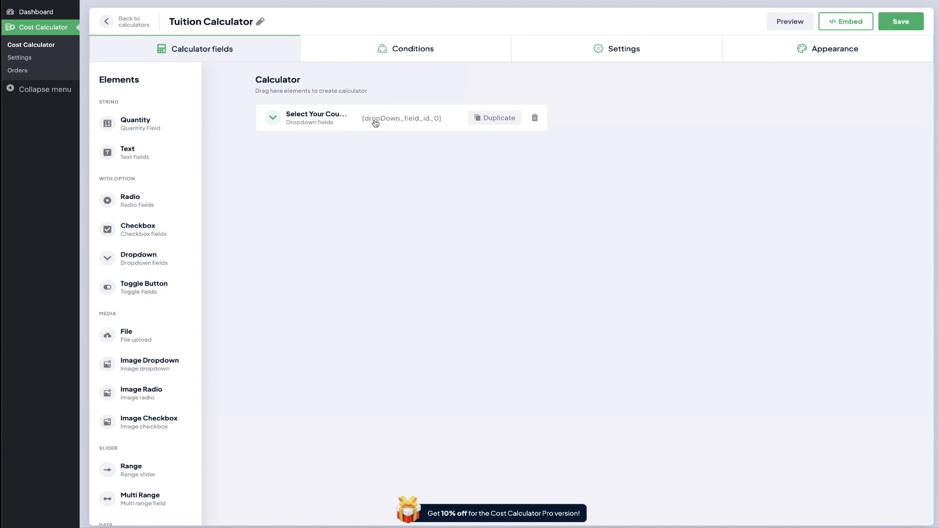
mouse_move(336, 125)
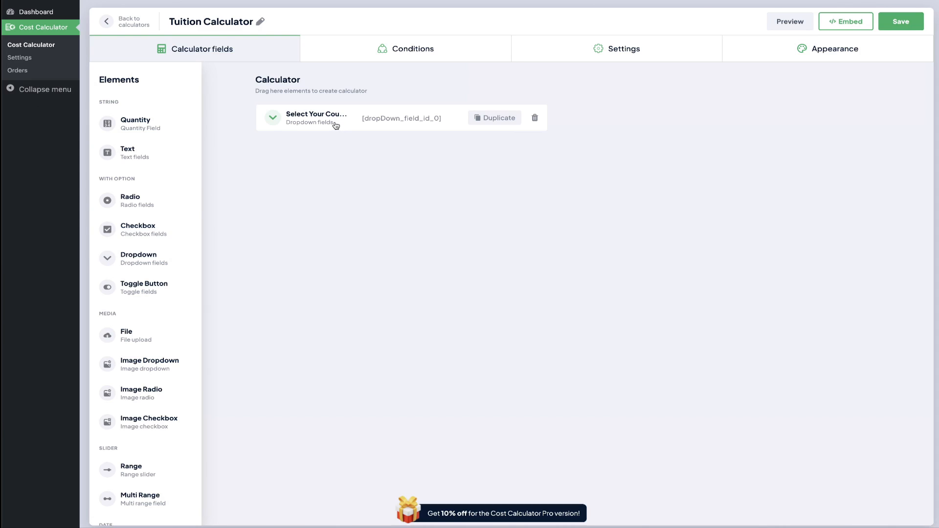
mouse_move(219, 274)
type("Sele")
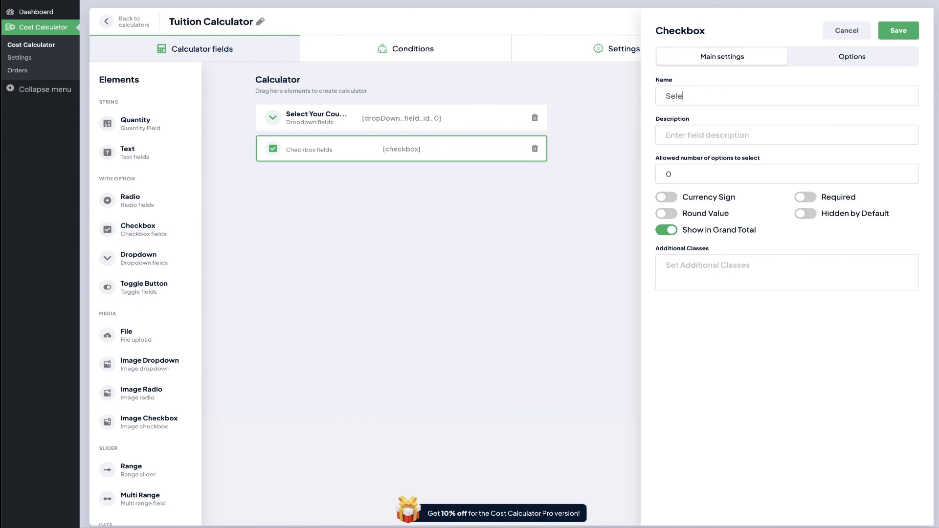
- Save 'Select options' checkboxes: Digital Book 25, Access to Videos 120, Ongoing 6 Months Support 300
left_click(851, 56)
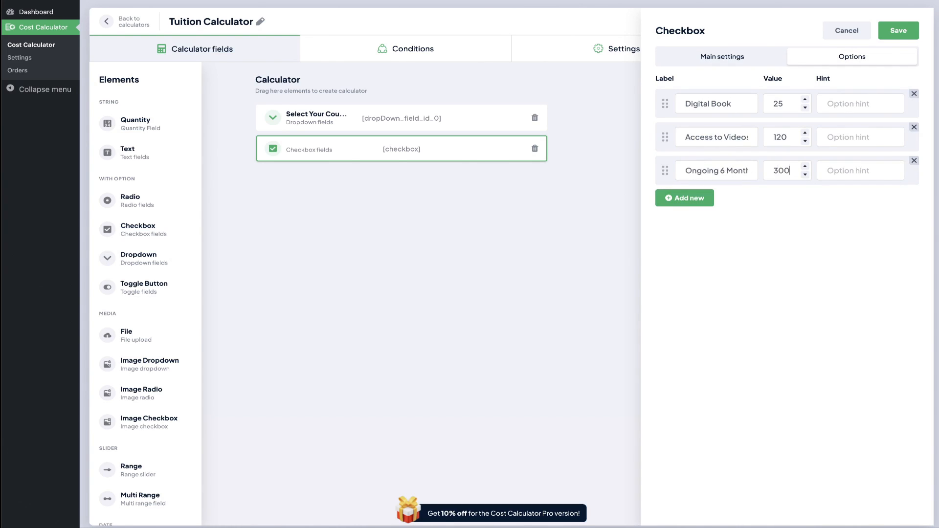
left_click(898, 30)
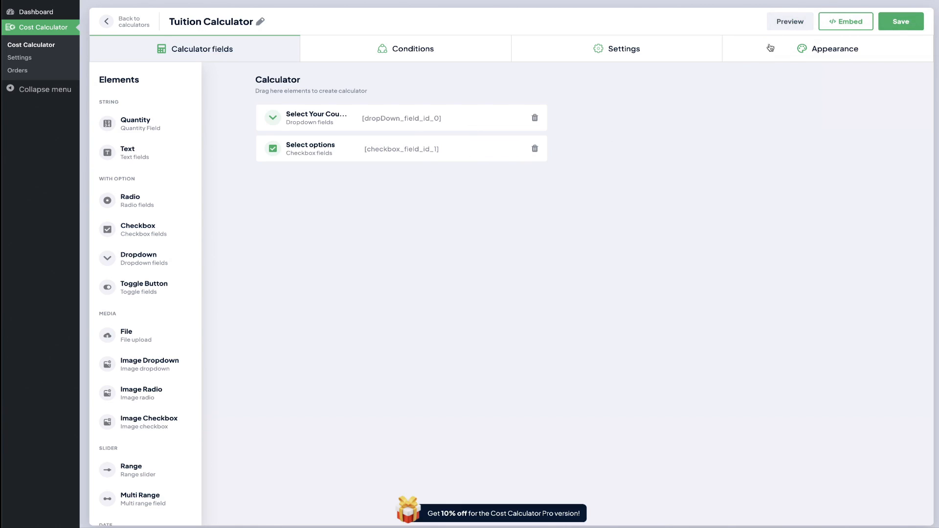
left_click(789, 21)
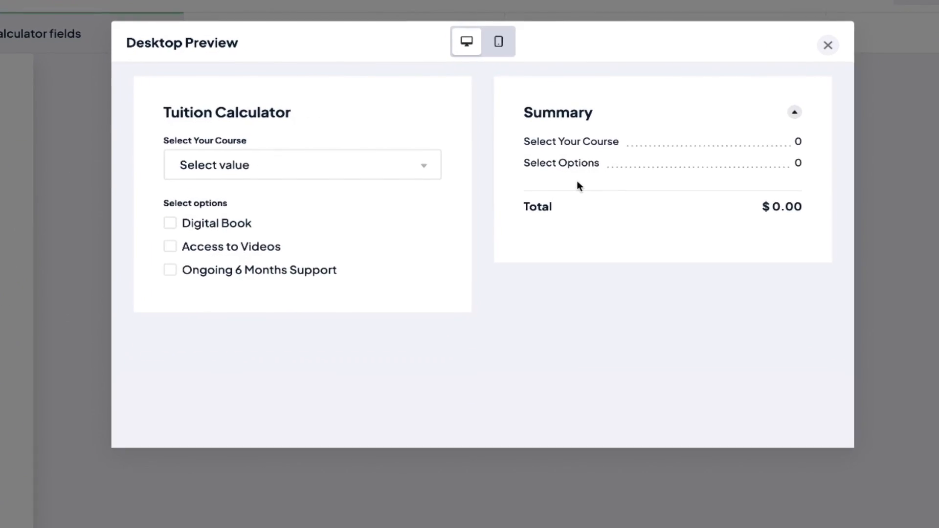
left_click(302, 165)
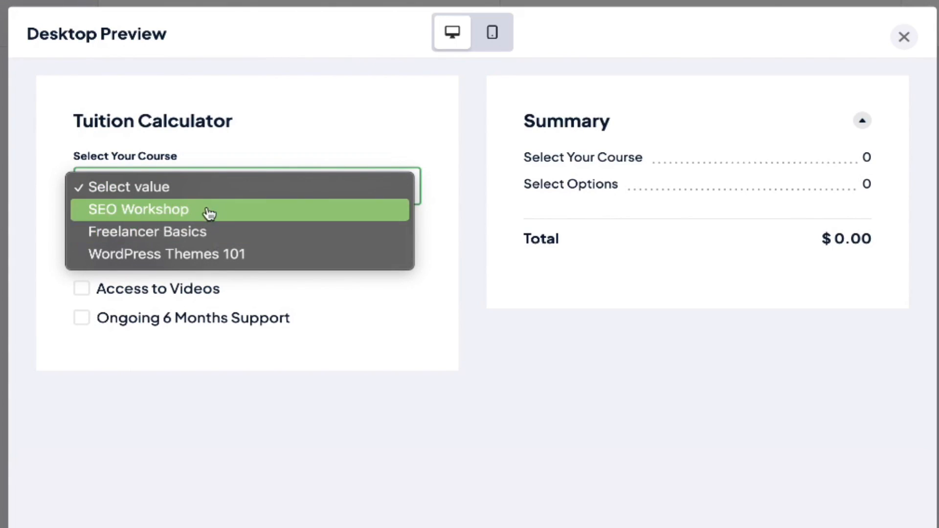
mouse_move(211, 246)
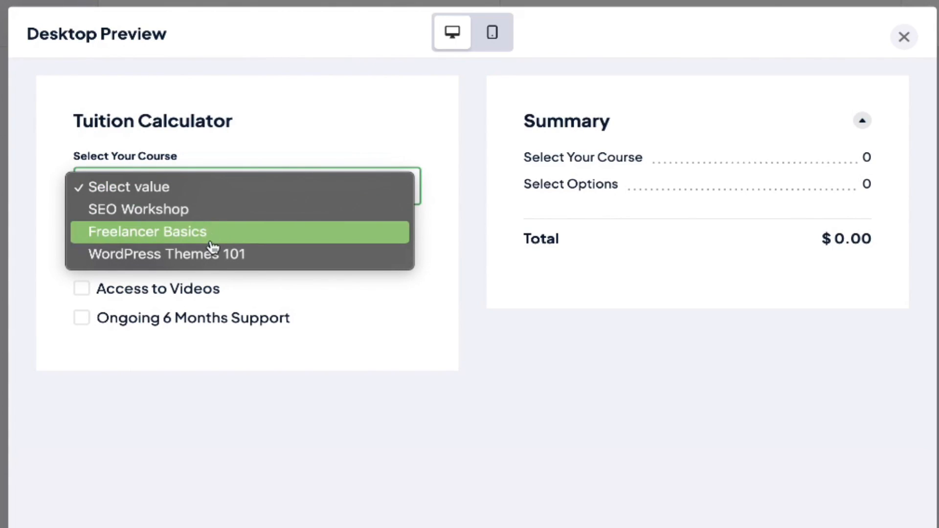
left_click(139, 209)
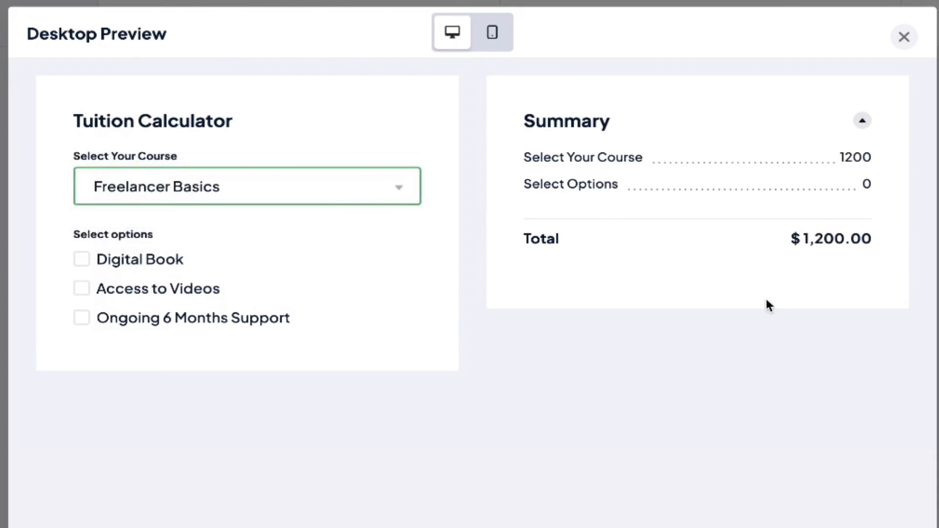
left_click(246, 187)
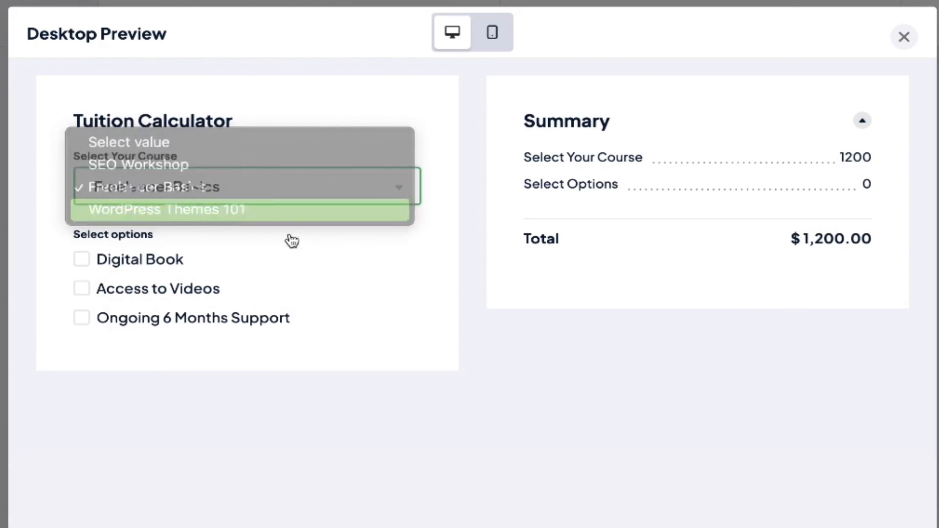
left_click(166, 210)
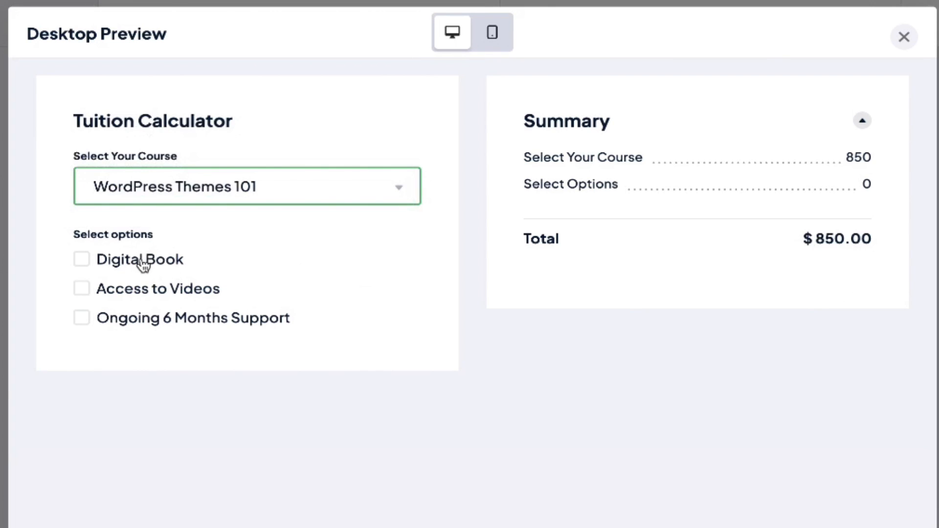
left_click(82, 259)
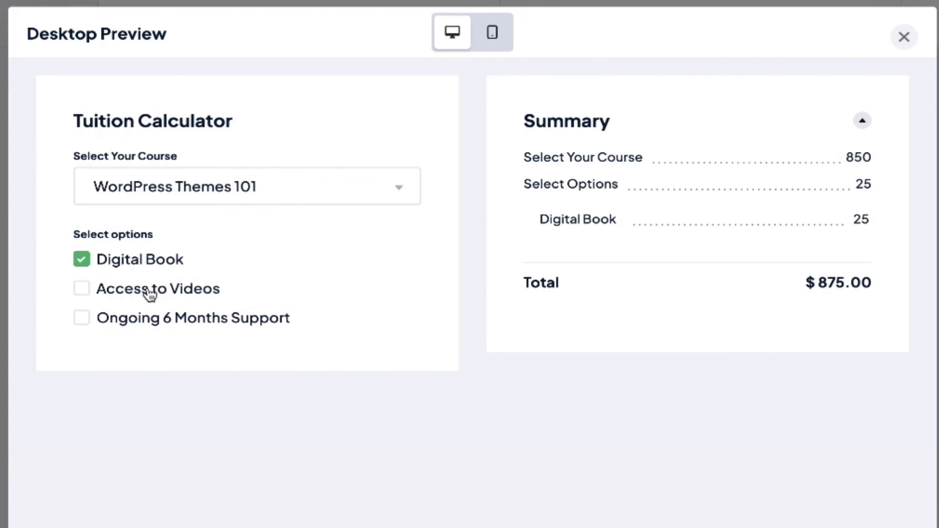
left_click(82, 288)
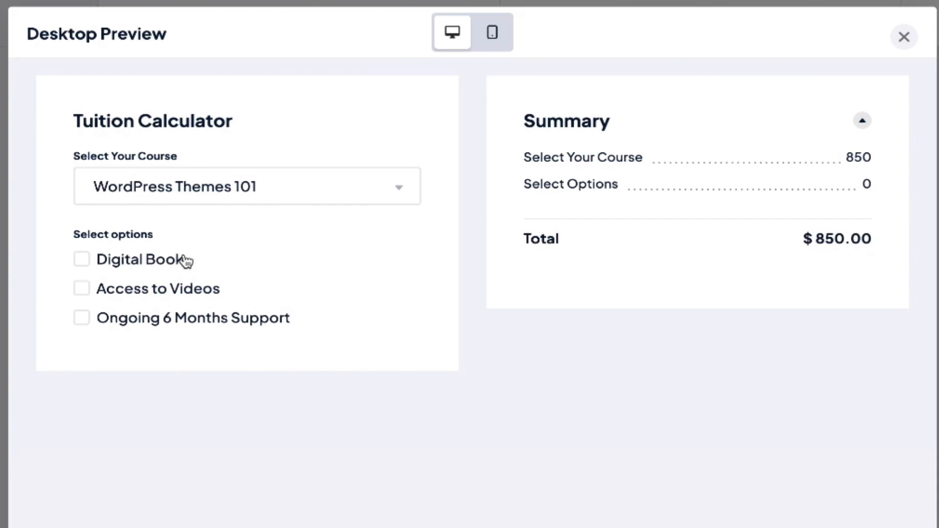
left_click(82, 260)
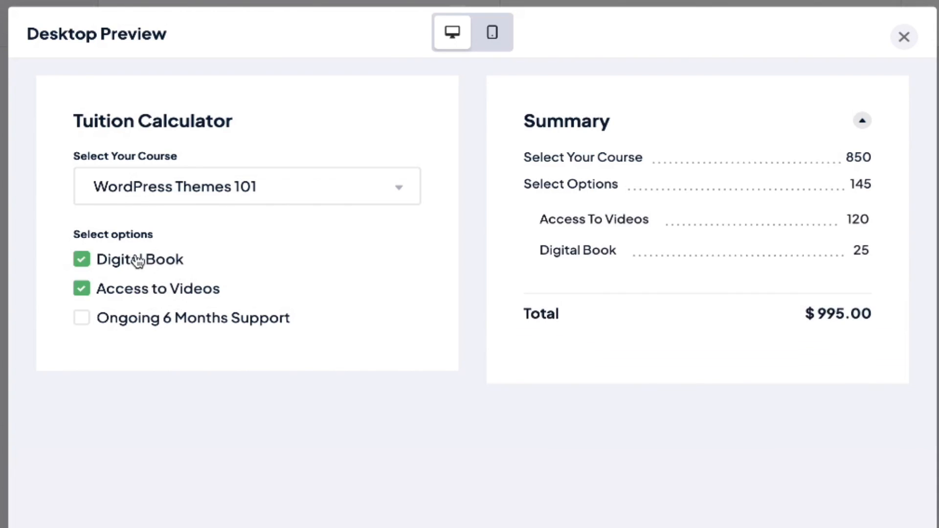
left_click(904, 36)
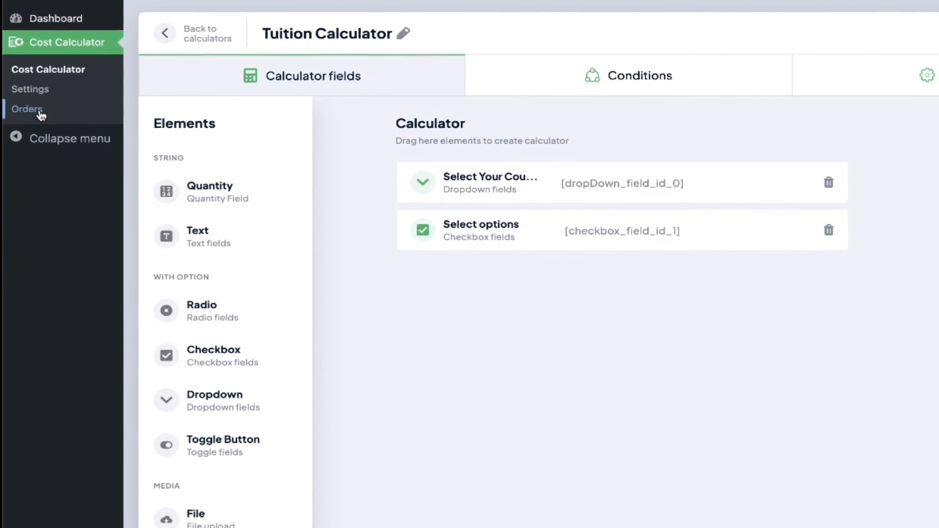
- Open Orders and view the $552,50 delivery details of order No 8
left_click(27, 109)
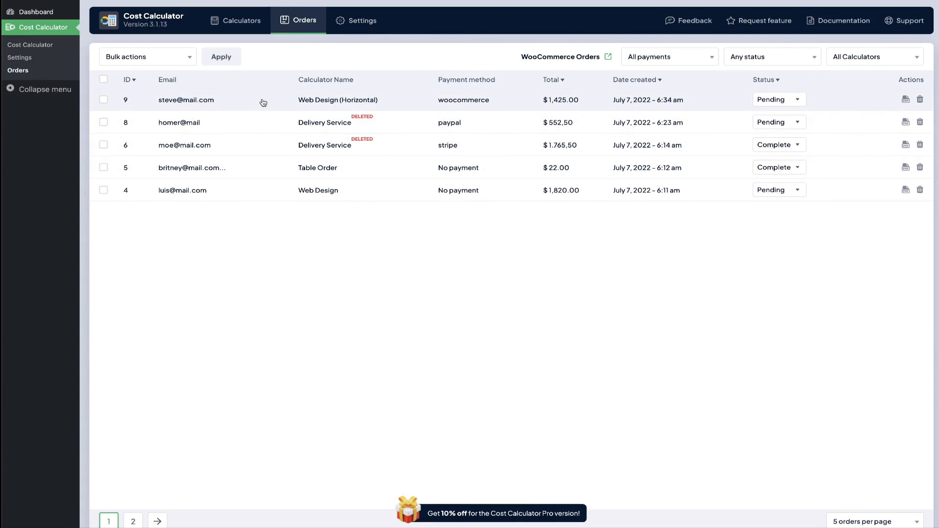
mouse_move(260, 123)
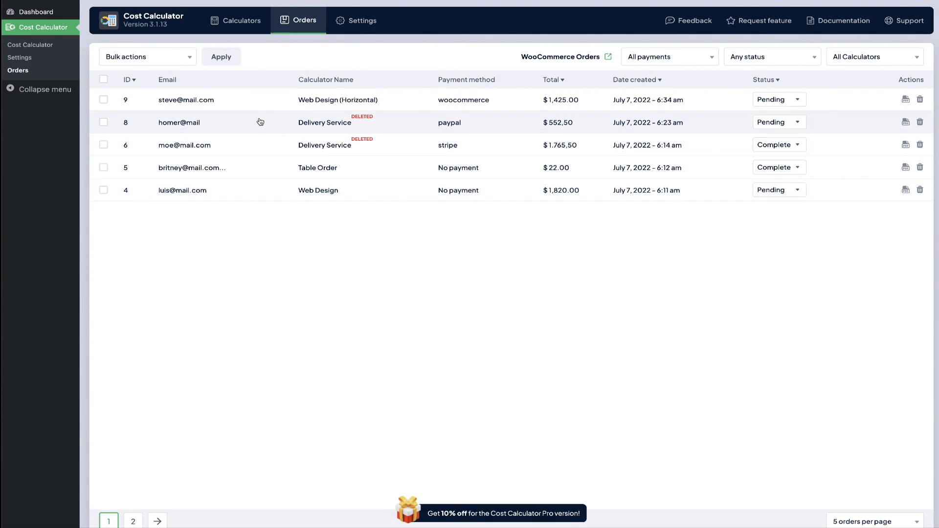
mouse_move(184, 129)
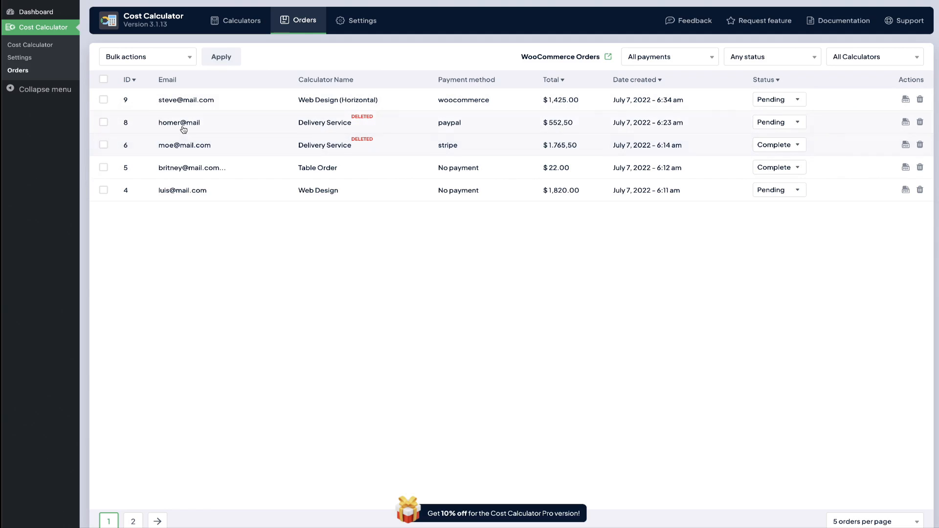
left_click(906, 123)
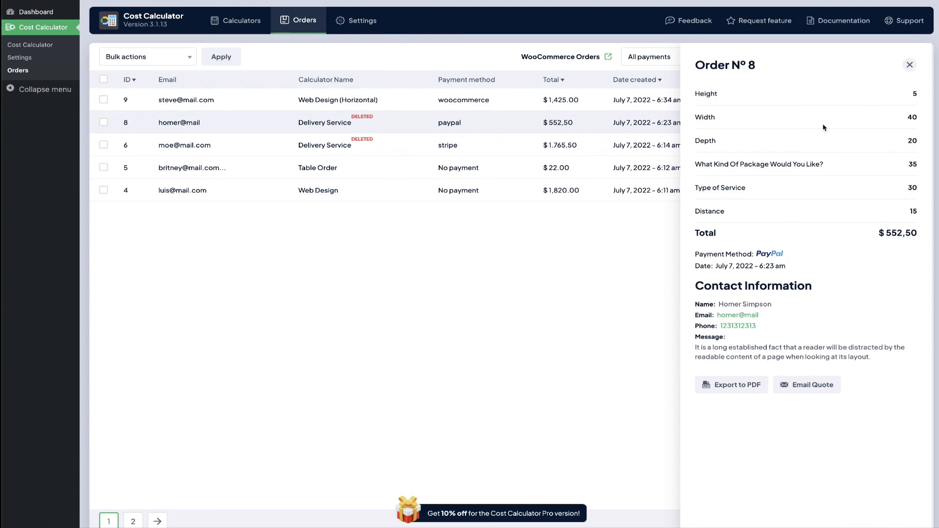
left_click(503, 513)
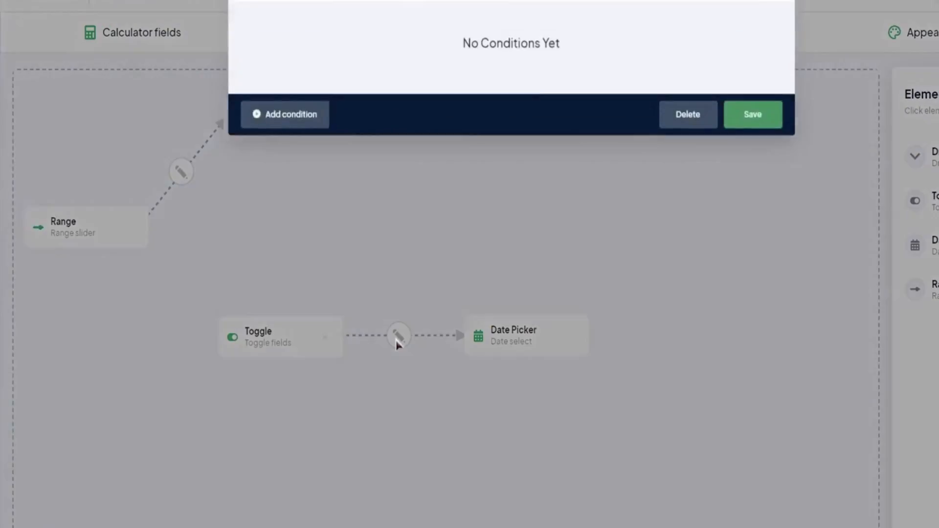
- Place Toggle and Date Picker on the conditions canvas, link them, and edit that link
left_click(285, 114)
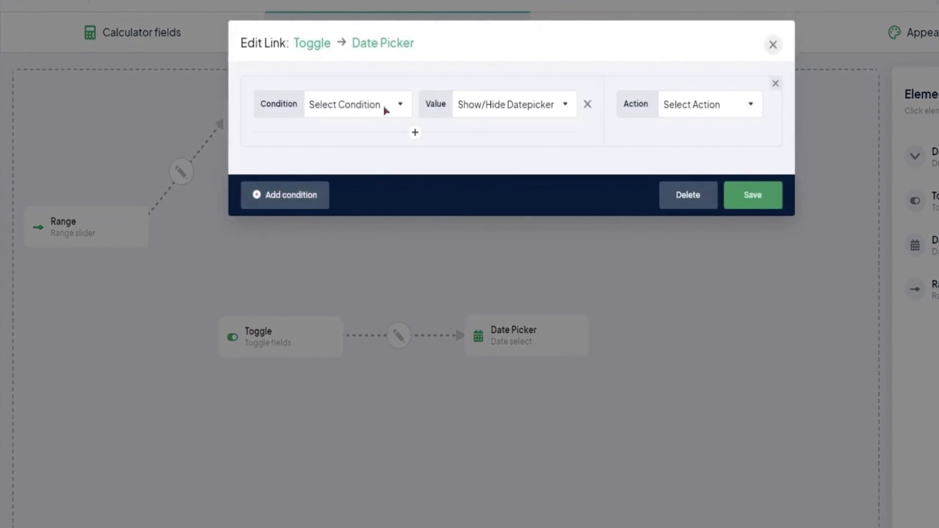
left_click(358, 103)
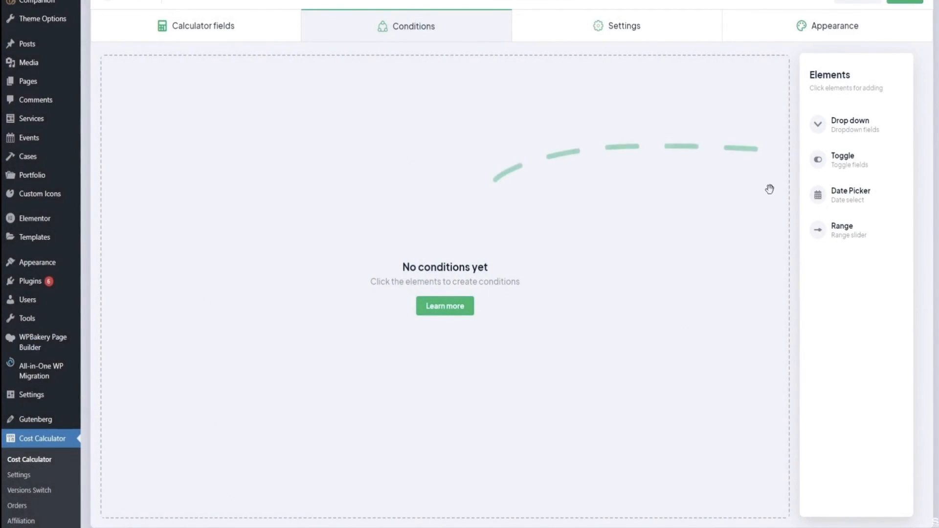
left_click(842, 160)
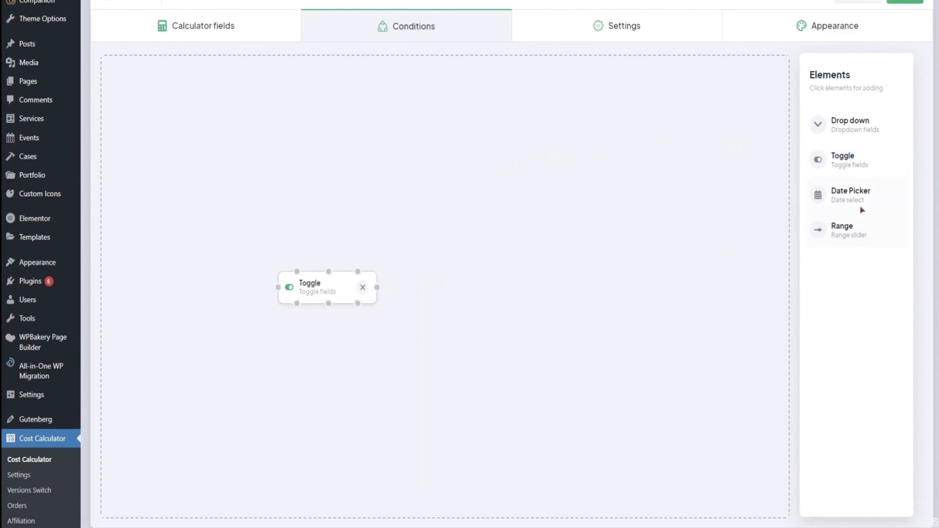
left_click(850, 195)
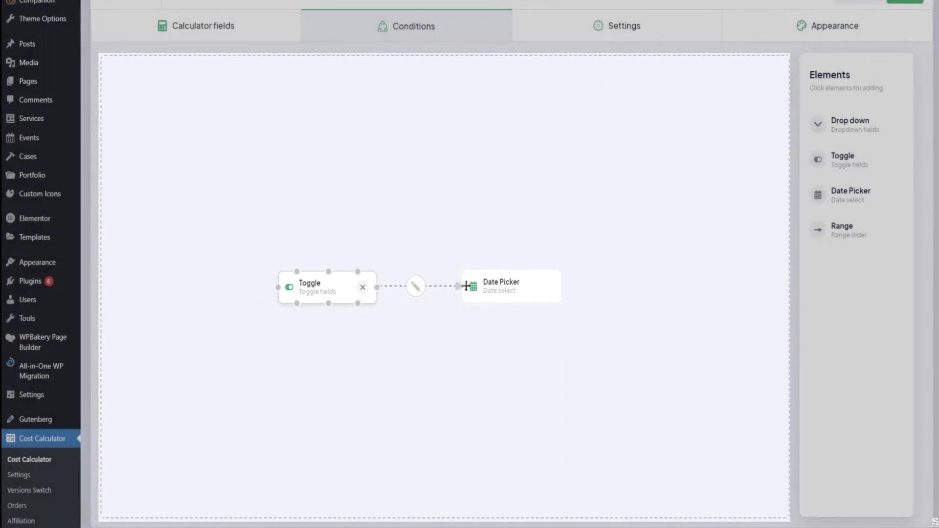
left_click(416, 285)
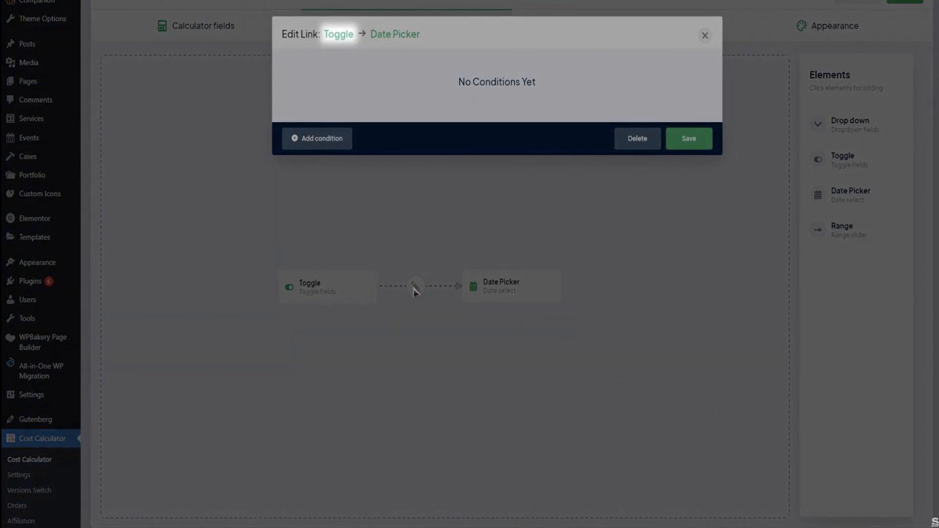
left_click(317, 138)
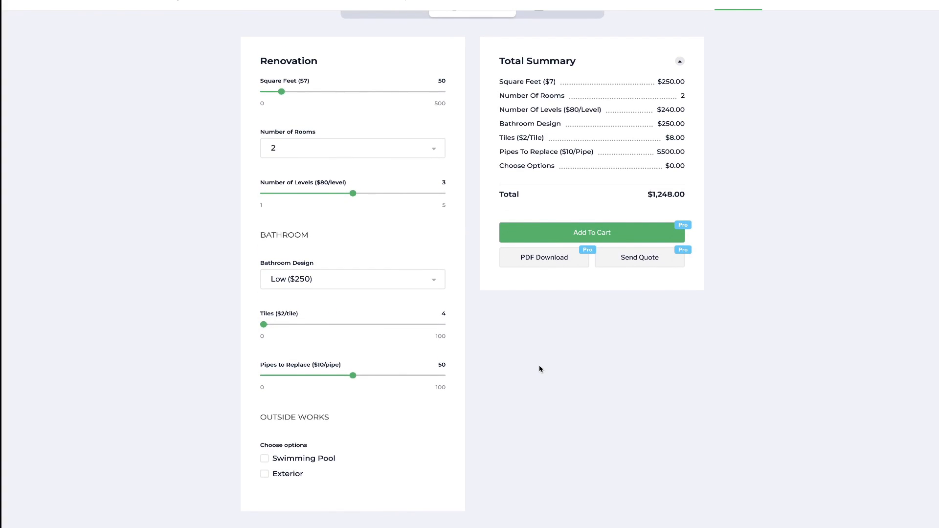
mouse_move(349, 123)
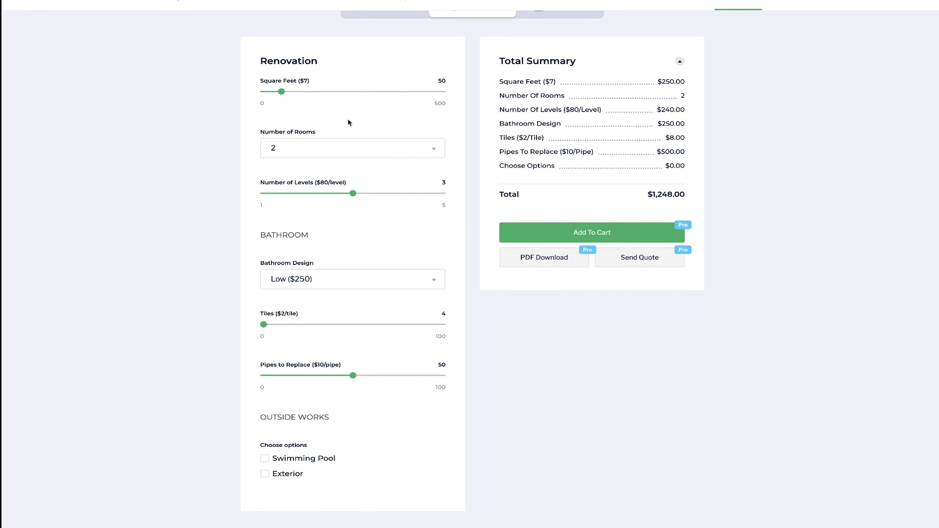
mouse_move(314, 459)
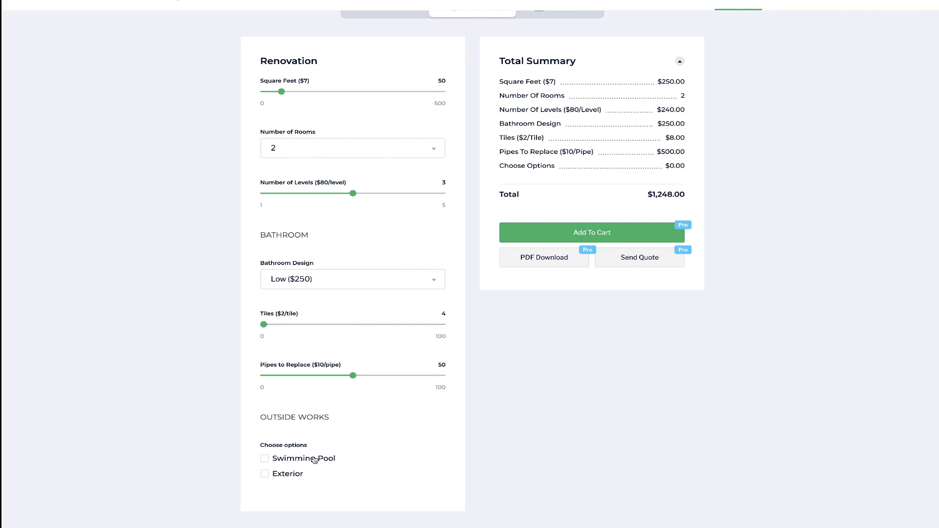
- Tick Swimming Pool in the Renovation preview, adding $250.00 for a $1,498.00 total
left_click(265, 458)
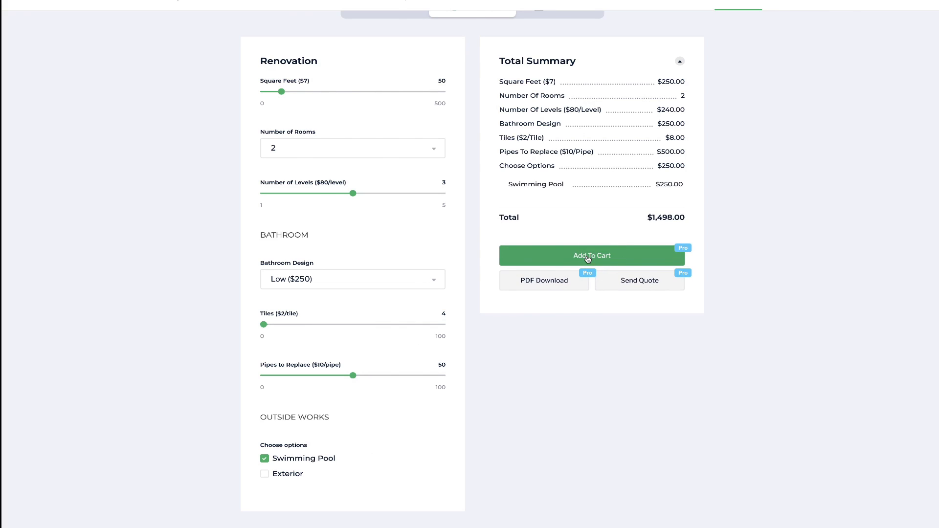
mouse_move(780, 317)
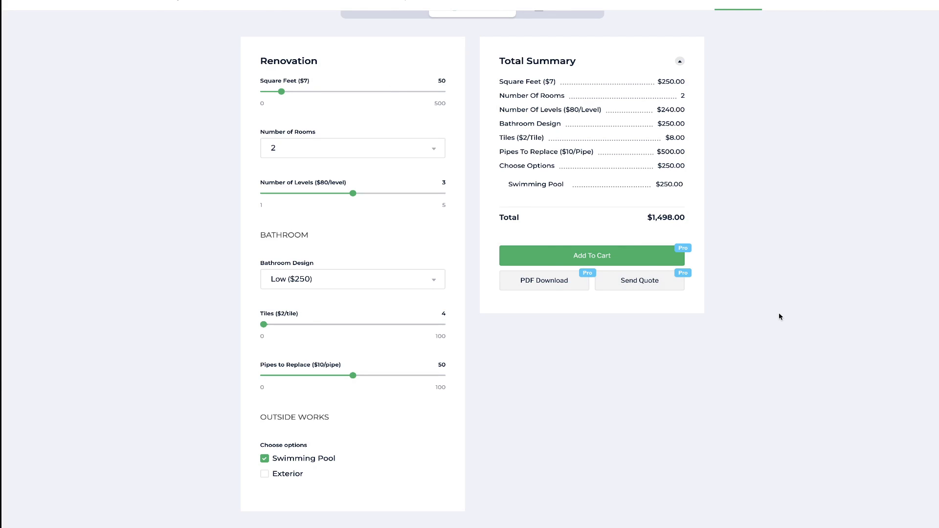
mouse_move(772, 302)
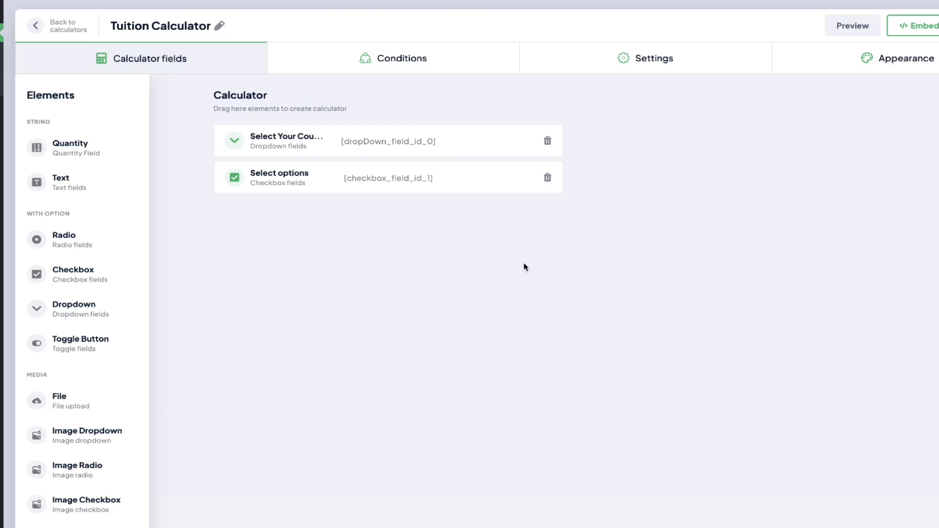
- Show the Woo Checkout, Stripe and PayPal integration settings of Tuition Calculator
left_click(654, 58)
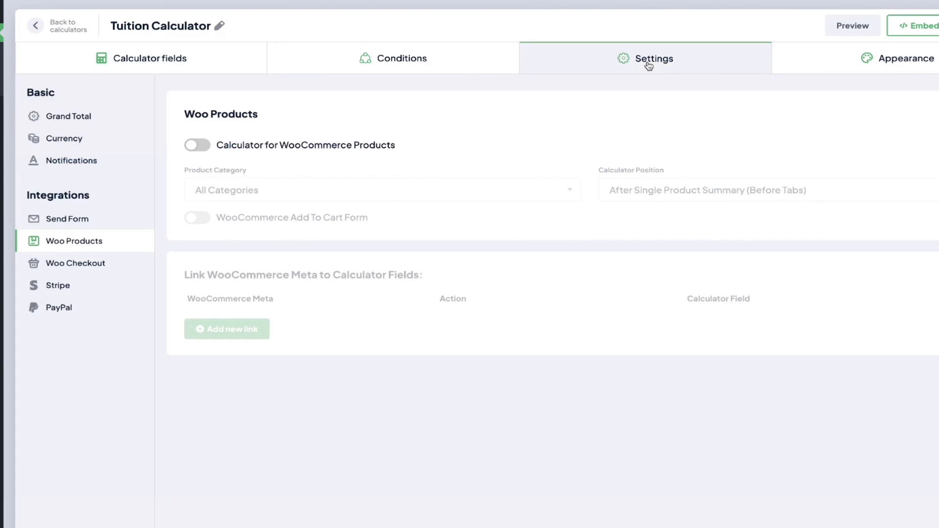
mouse_move(131, 209)
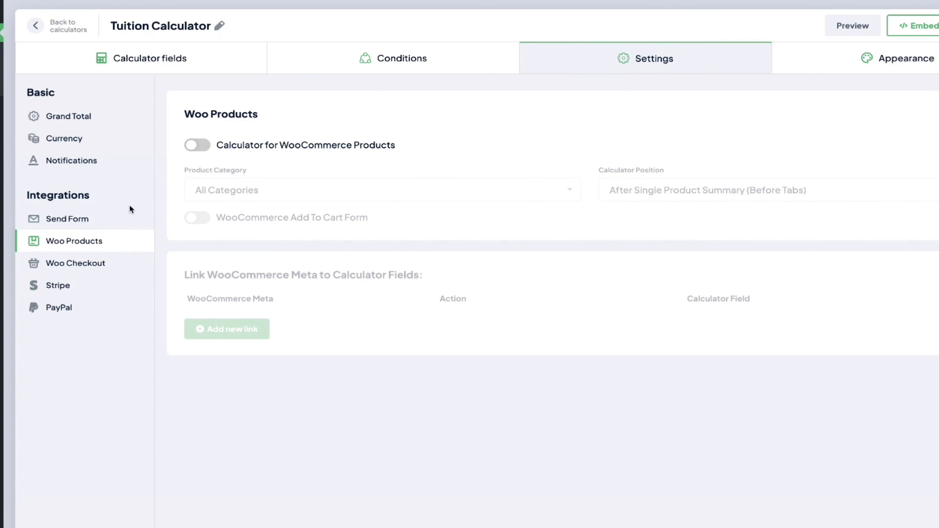
mouse_move(658, 58)
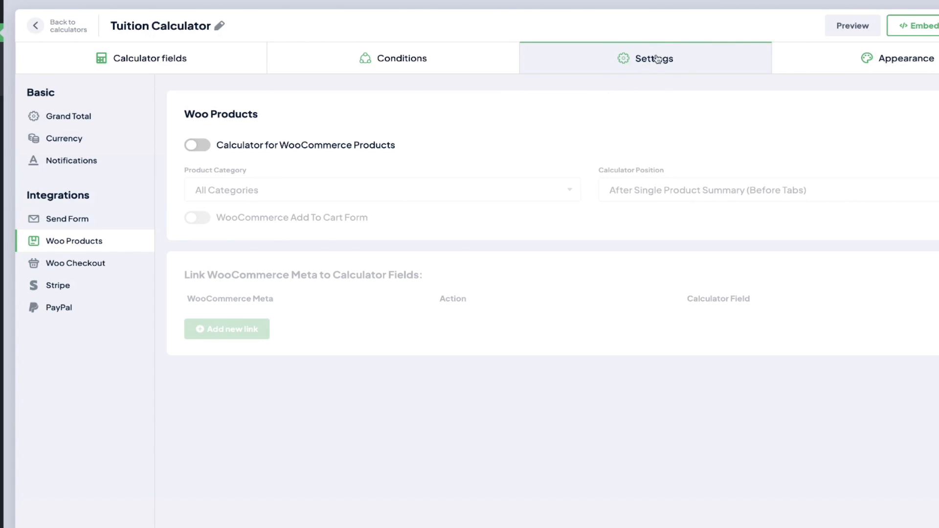
mouse_move(98, 257)
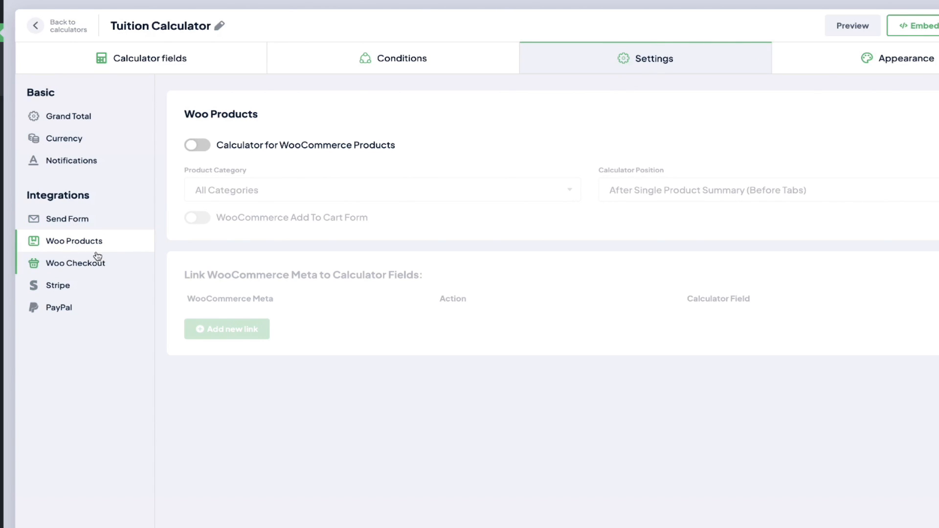
mouse_move(200, 153)
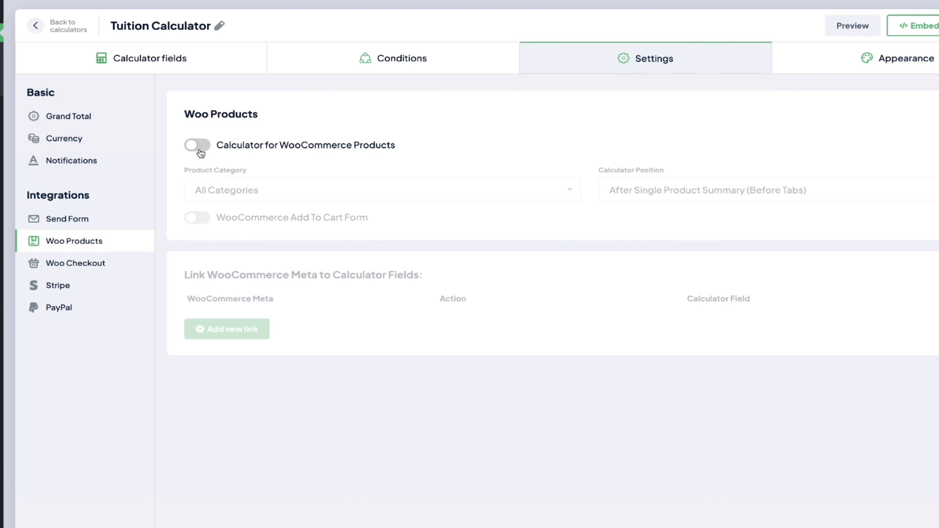
left_click(76, 264)
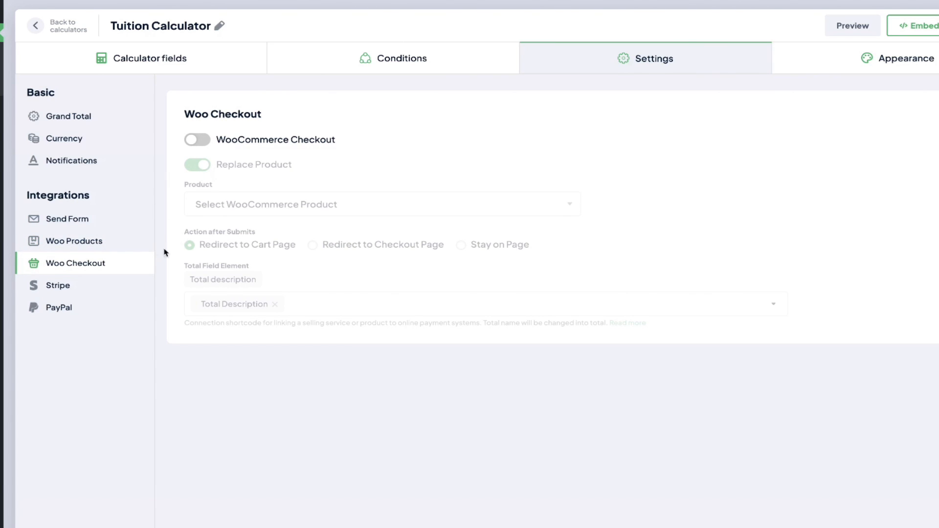
left_click(58, 285)
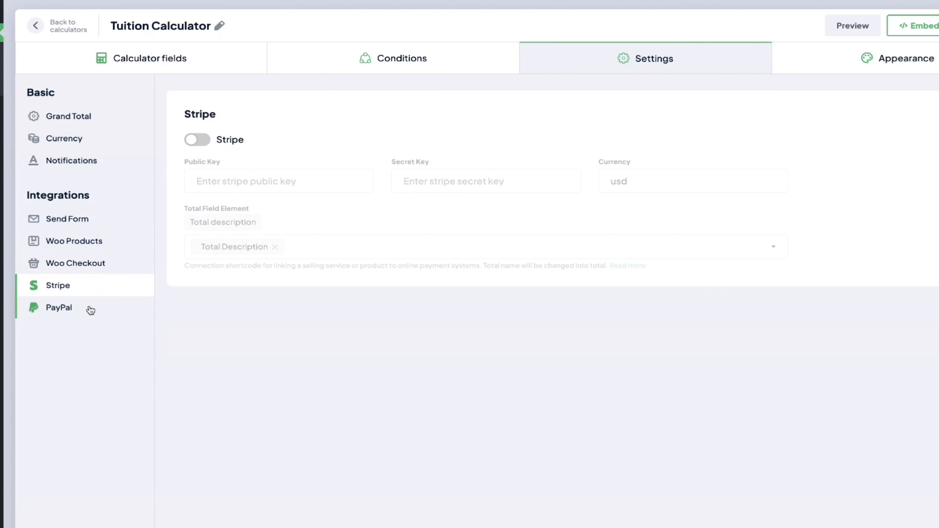
left_click(58, 307)
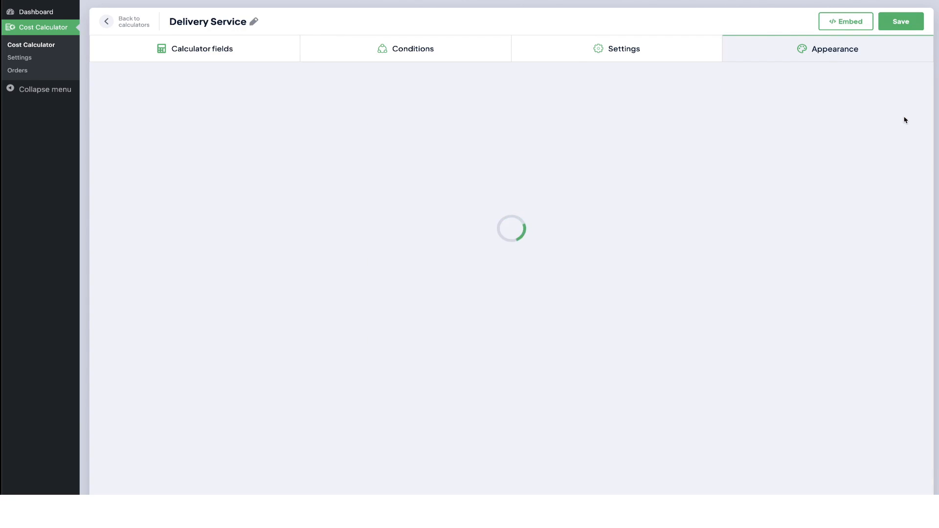
- Apply the teal colour preset and raise header font to 30 and label font to 17
left_click(833, 49)
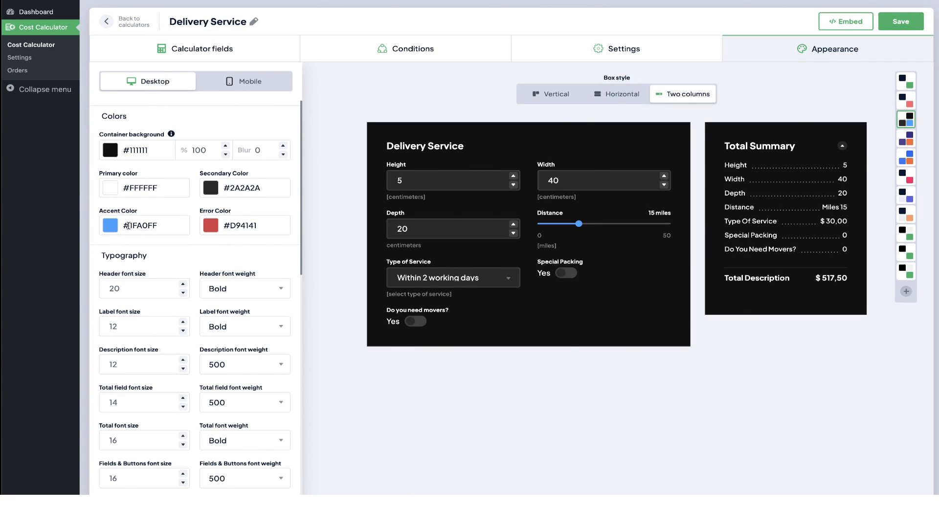
left_click(906, 176)
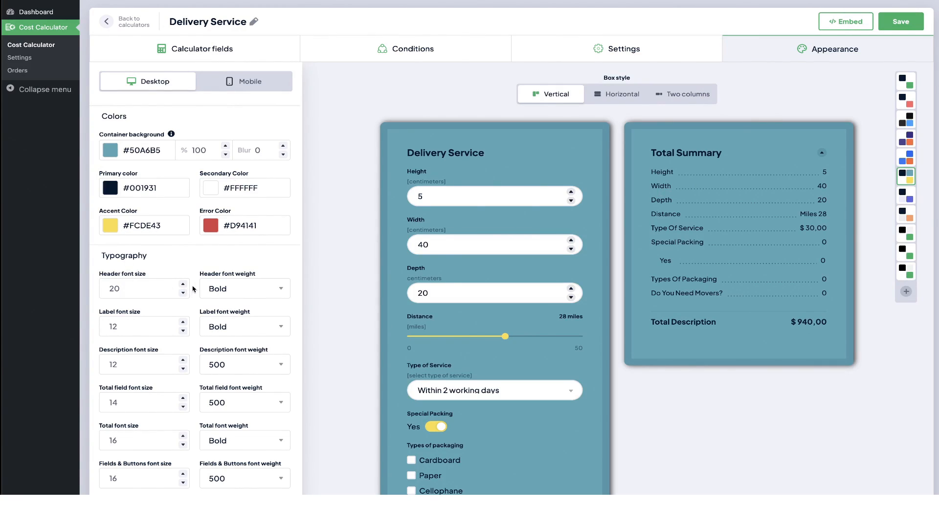
left_click(183, 285)
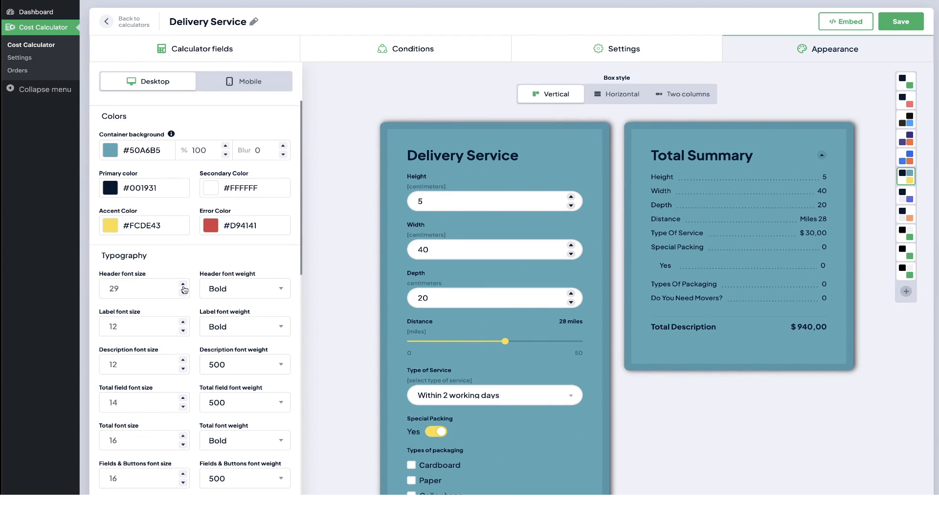
left_click(185, 284)
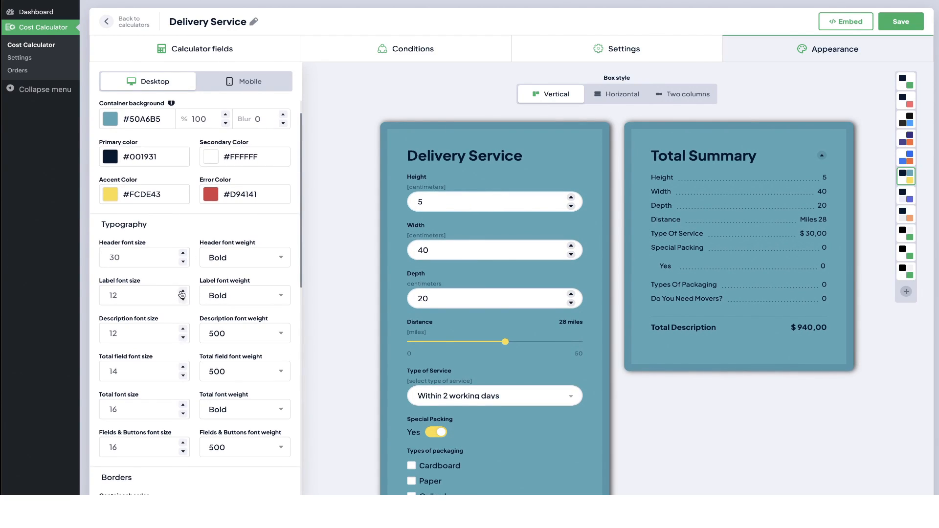
left_click(184, 291)
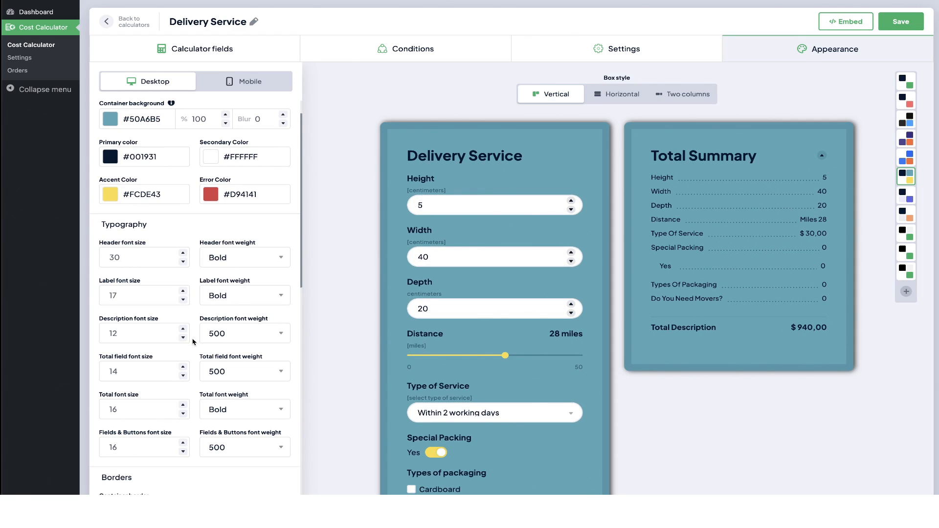
- Switch Delivery Service to a horizontal, two-column layout
scroll("down", 3)
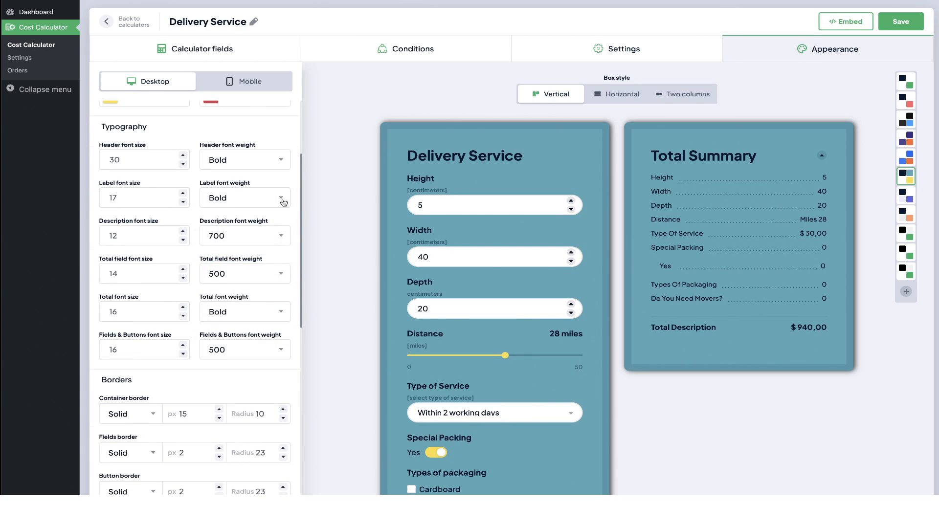
scroll("down", 3)
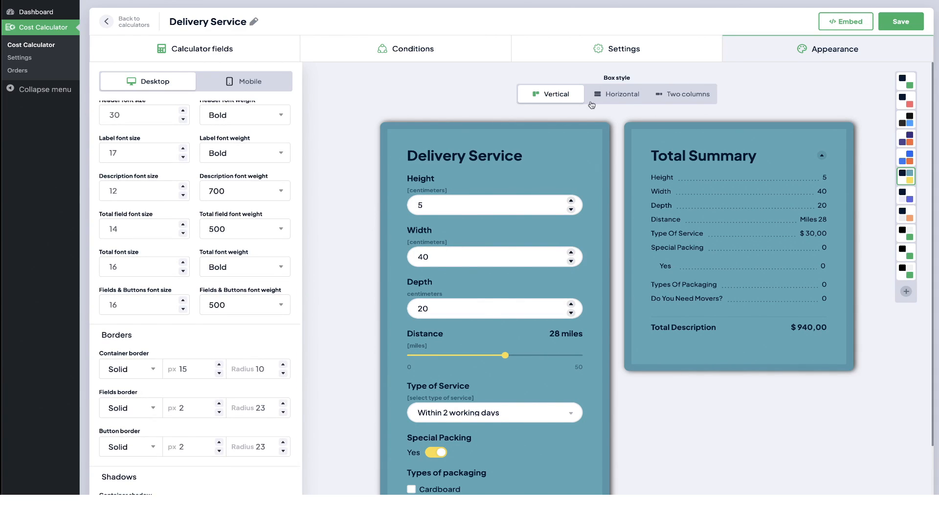
left_click(622, 94)
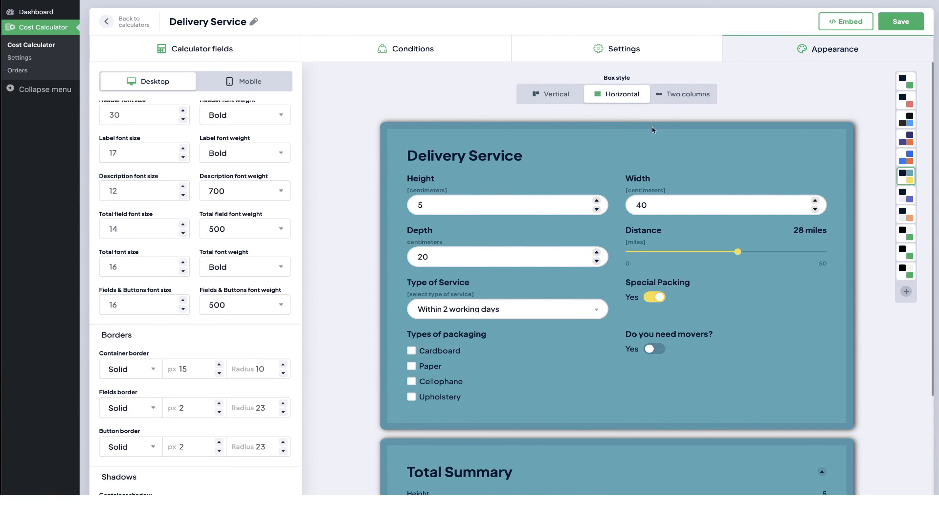
left_click(682, 94)
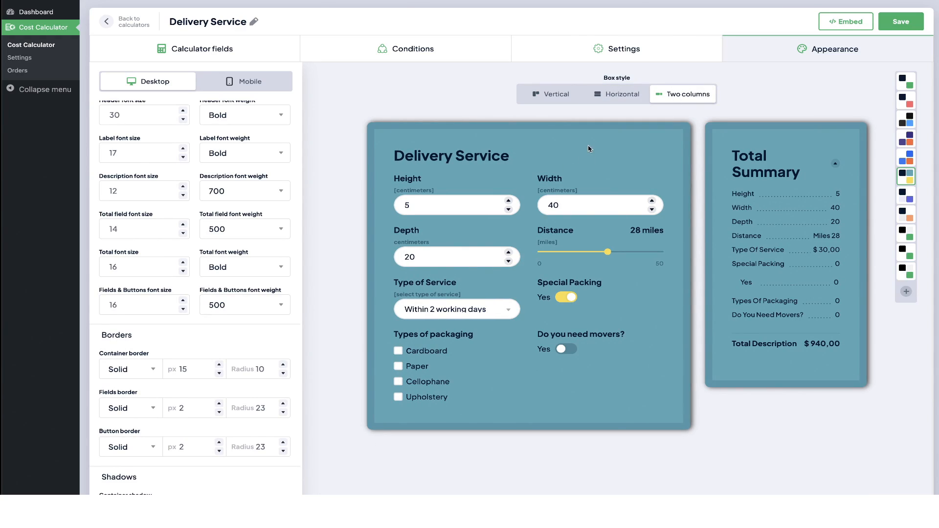